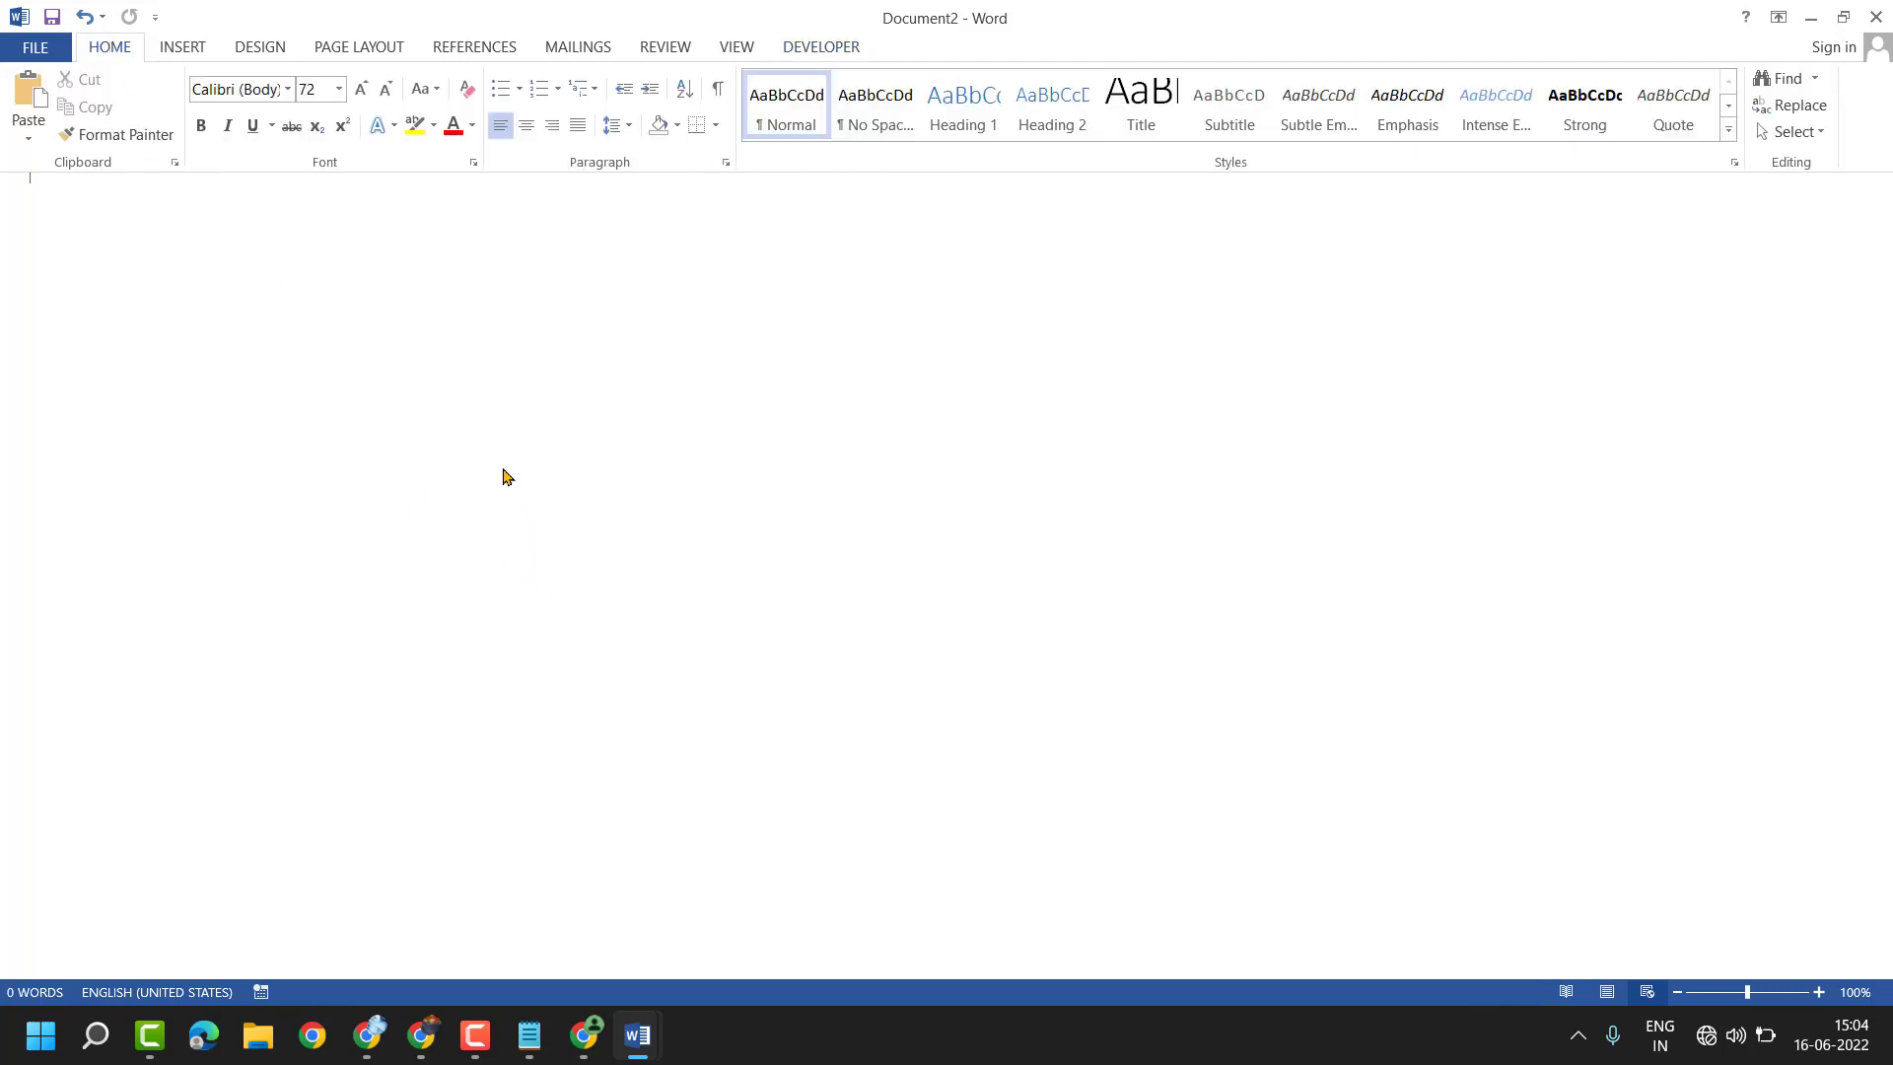
Switch the blank document to Print Layout view and return to the Home tools
{"action": "left_click", "coordinate": [735, 47]}
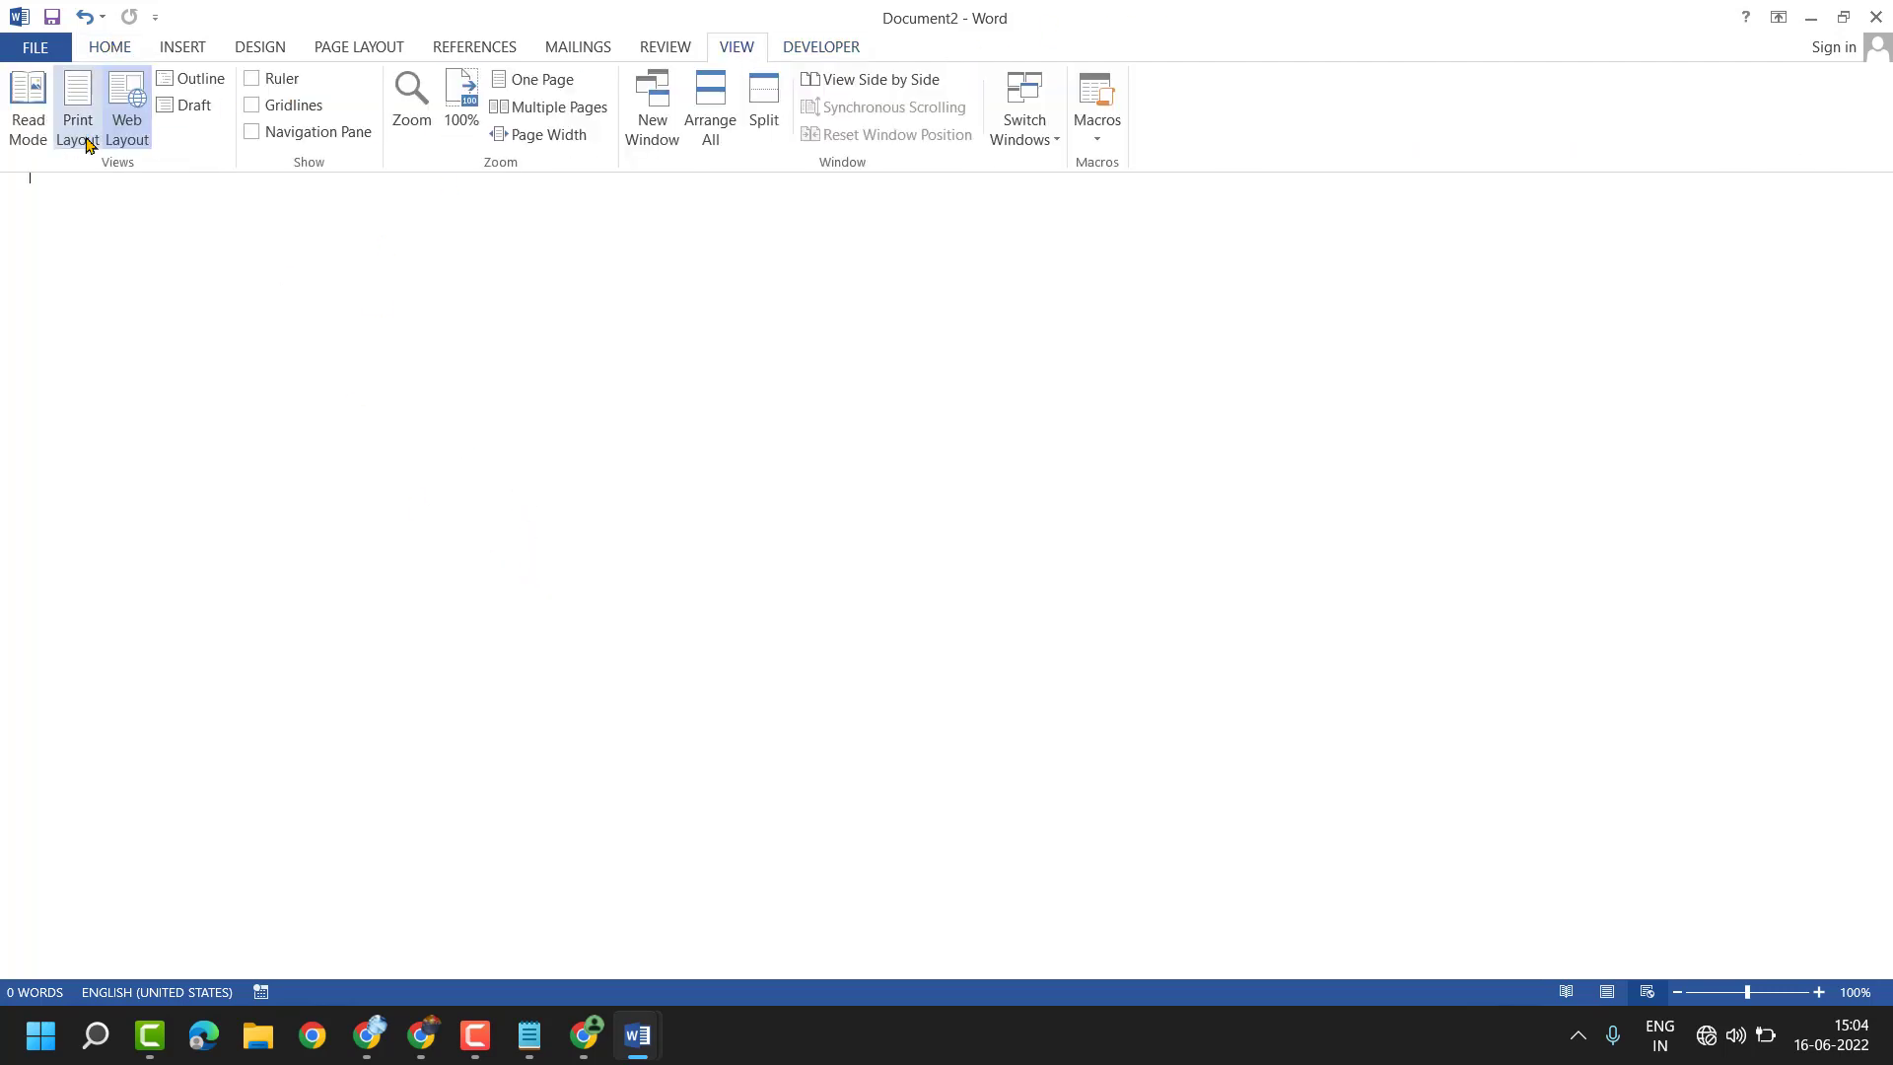
{"action": "left_click", "coordinate": [78, 105]}
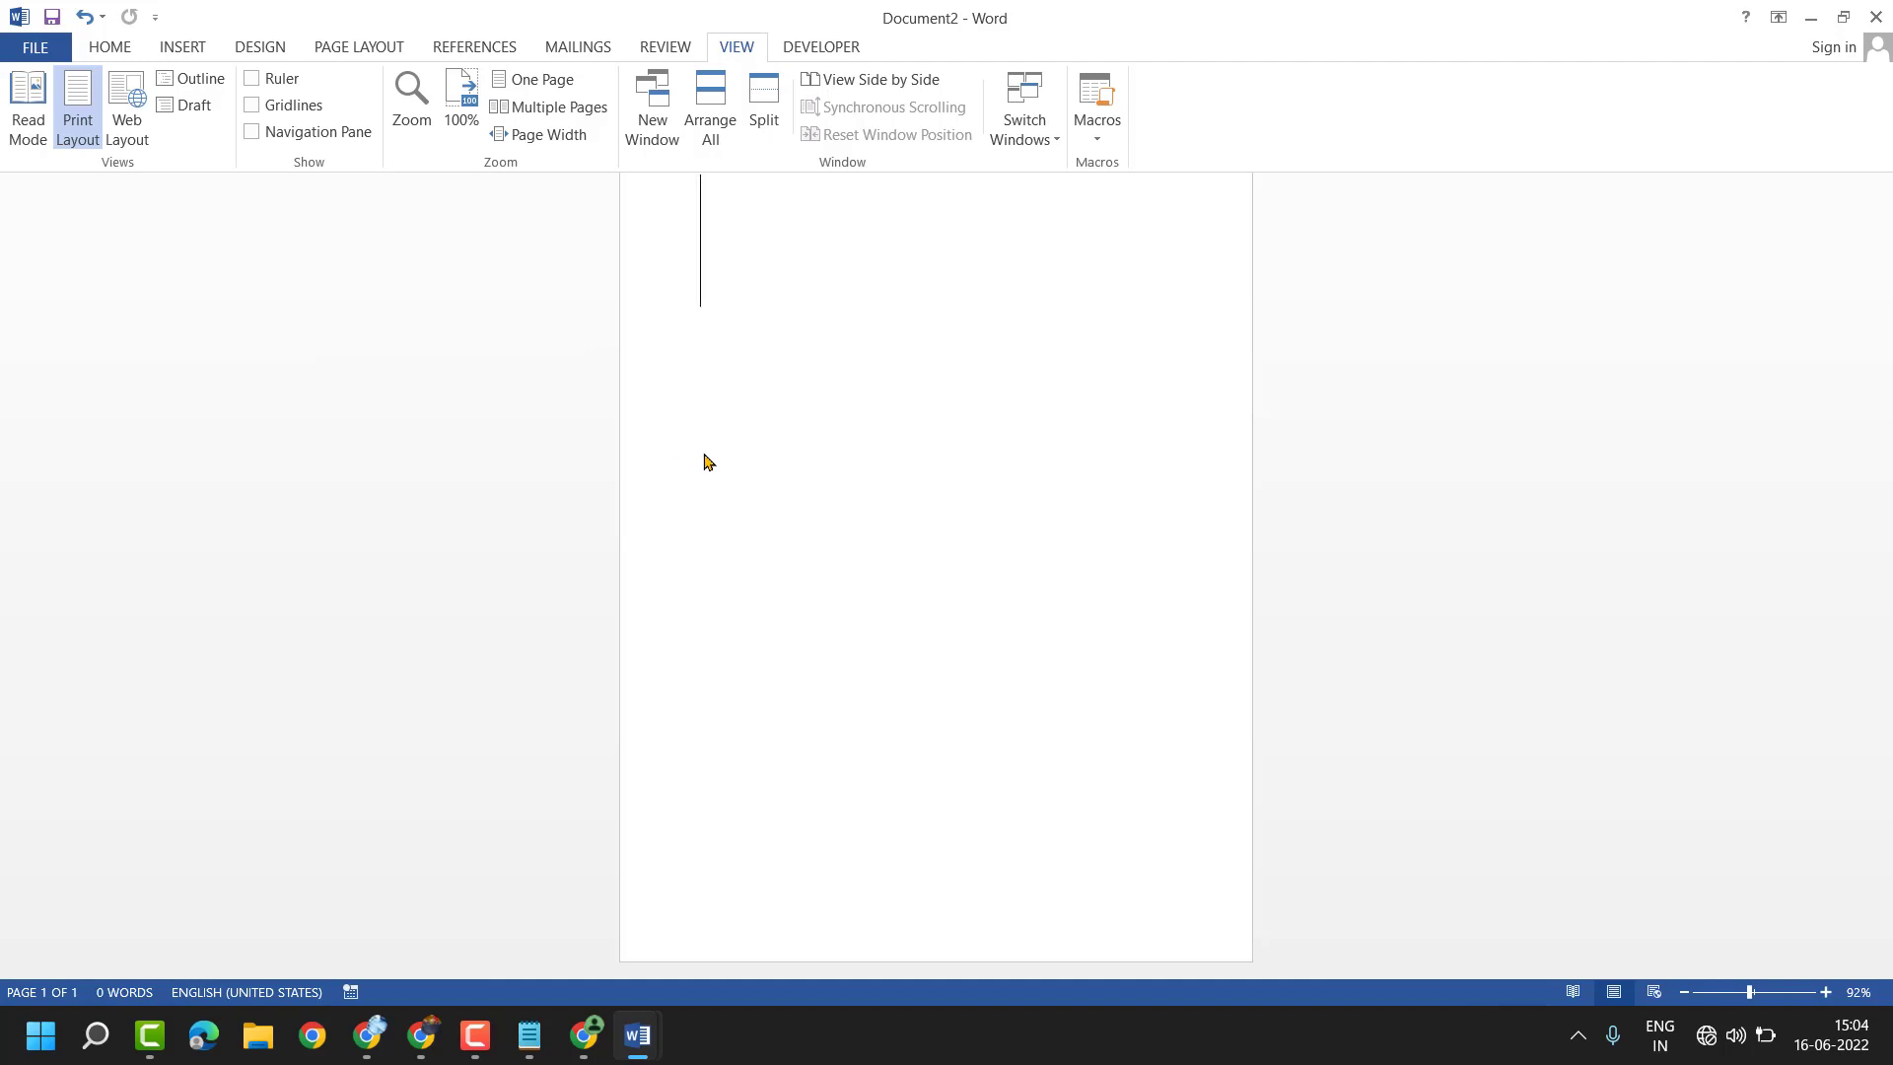
{"action": "left_click", "coordinate": [109, 48]}
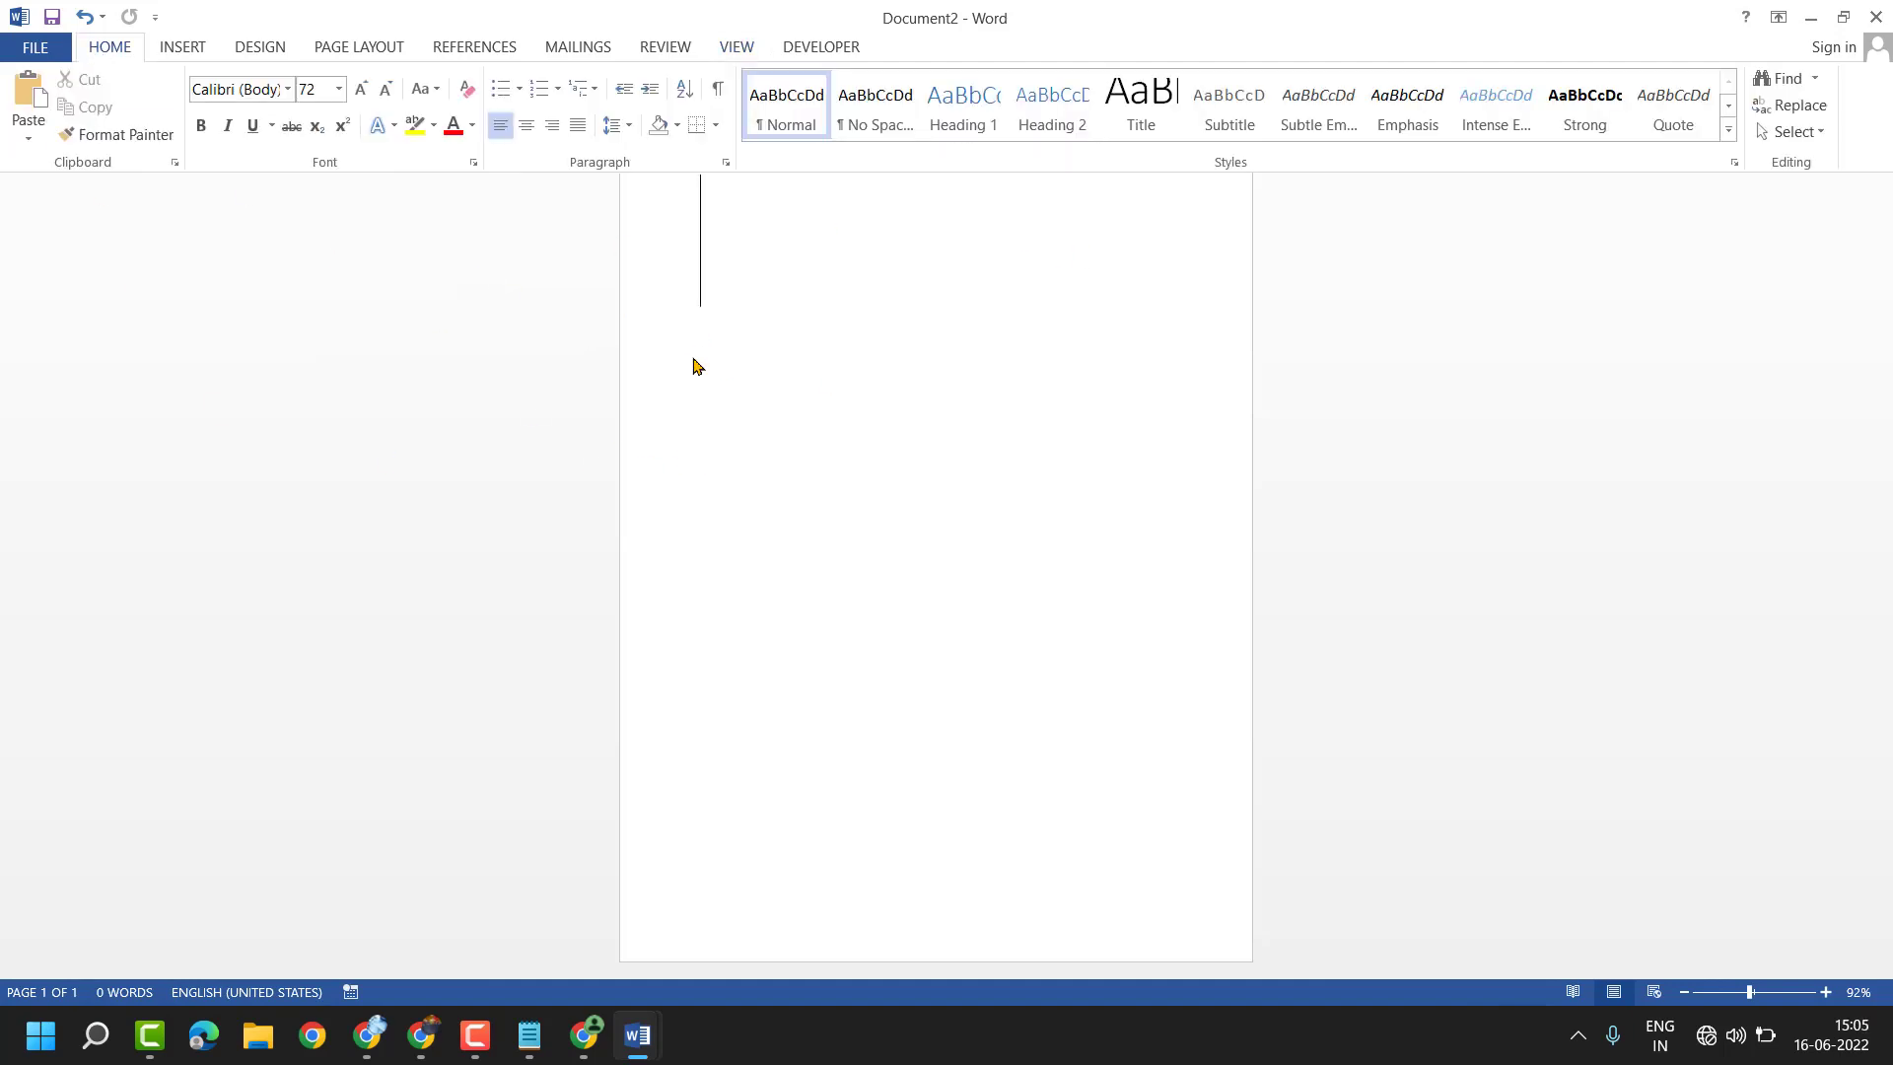
{"action": "mouse_move", "coordinate": [834, 47]}
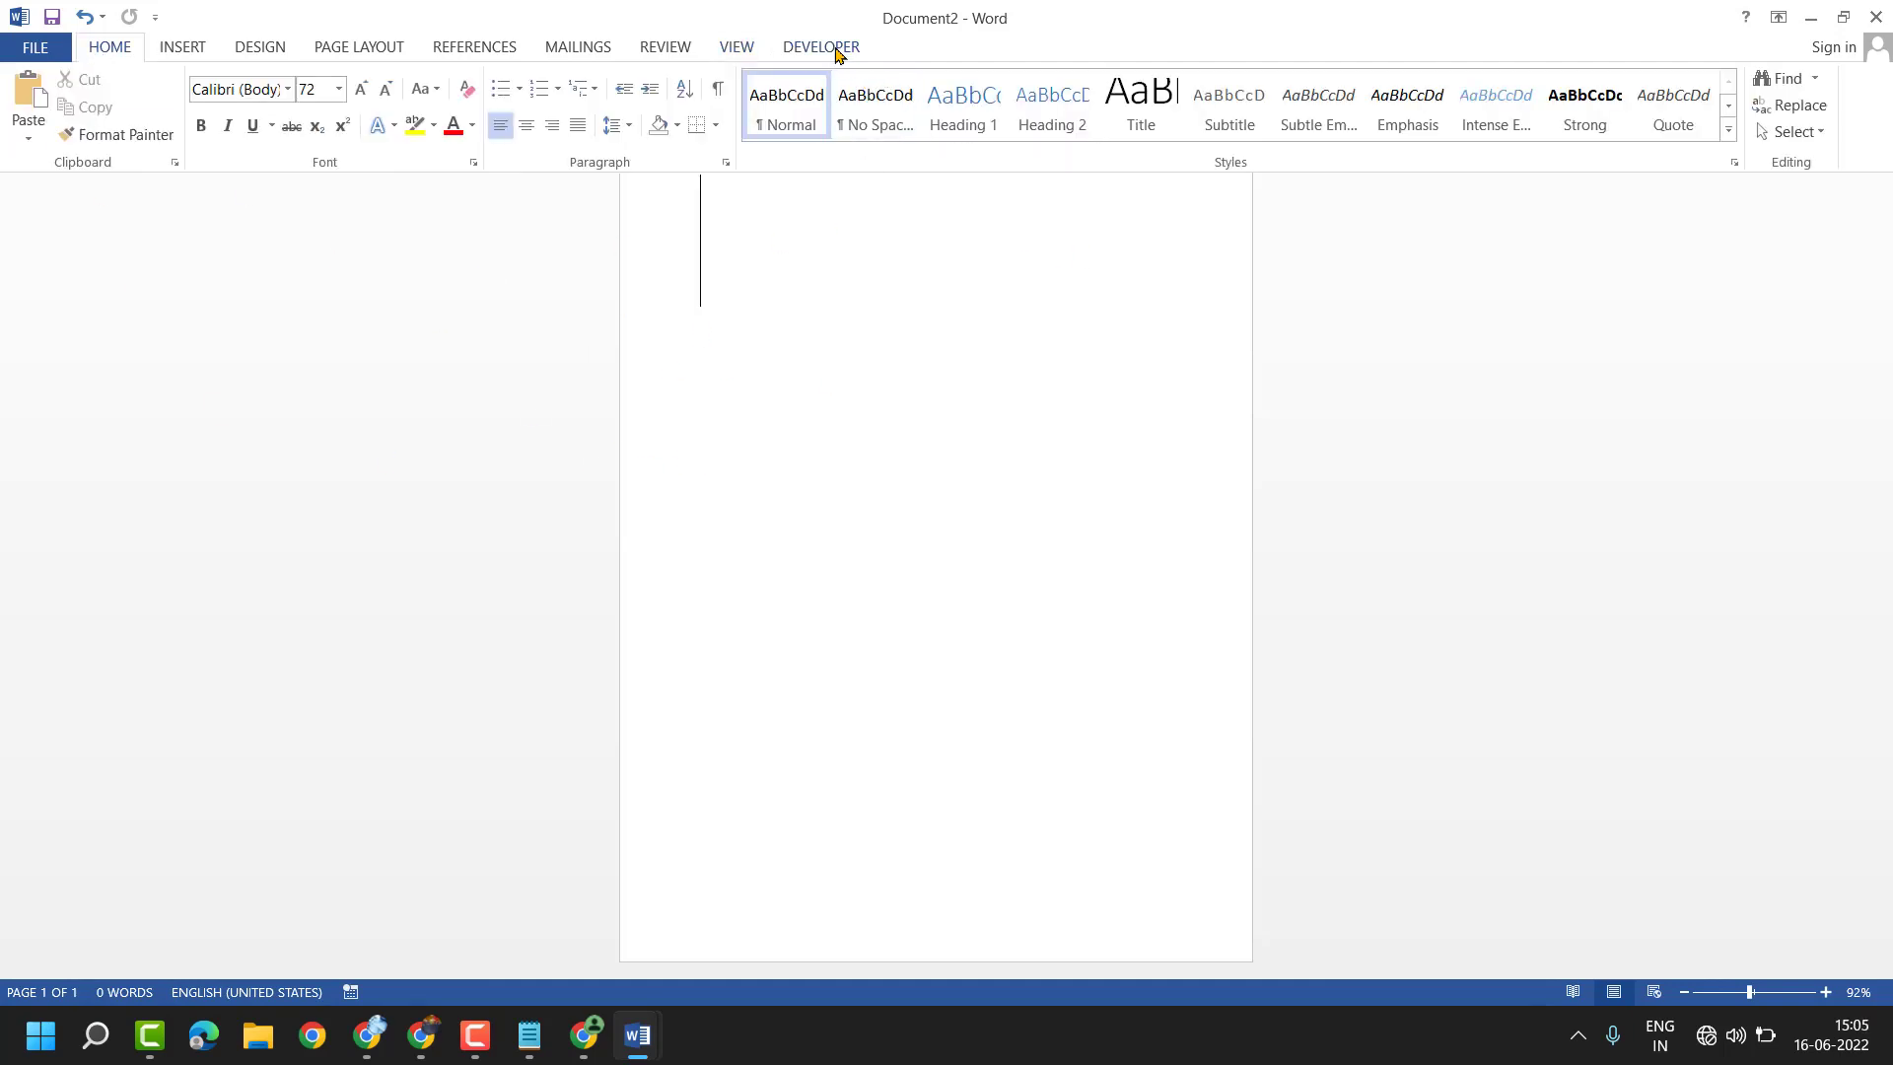
Show the Developer ribbon with its Restrict Editing command
{"action": "left_click", "coordinate": [820, 47]}
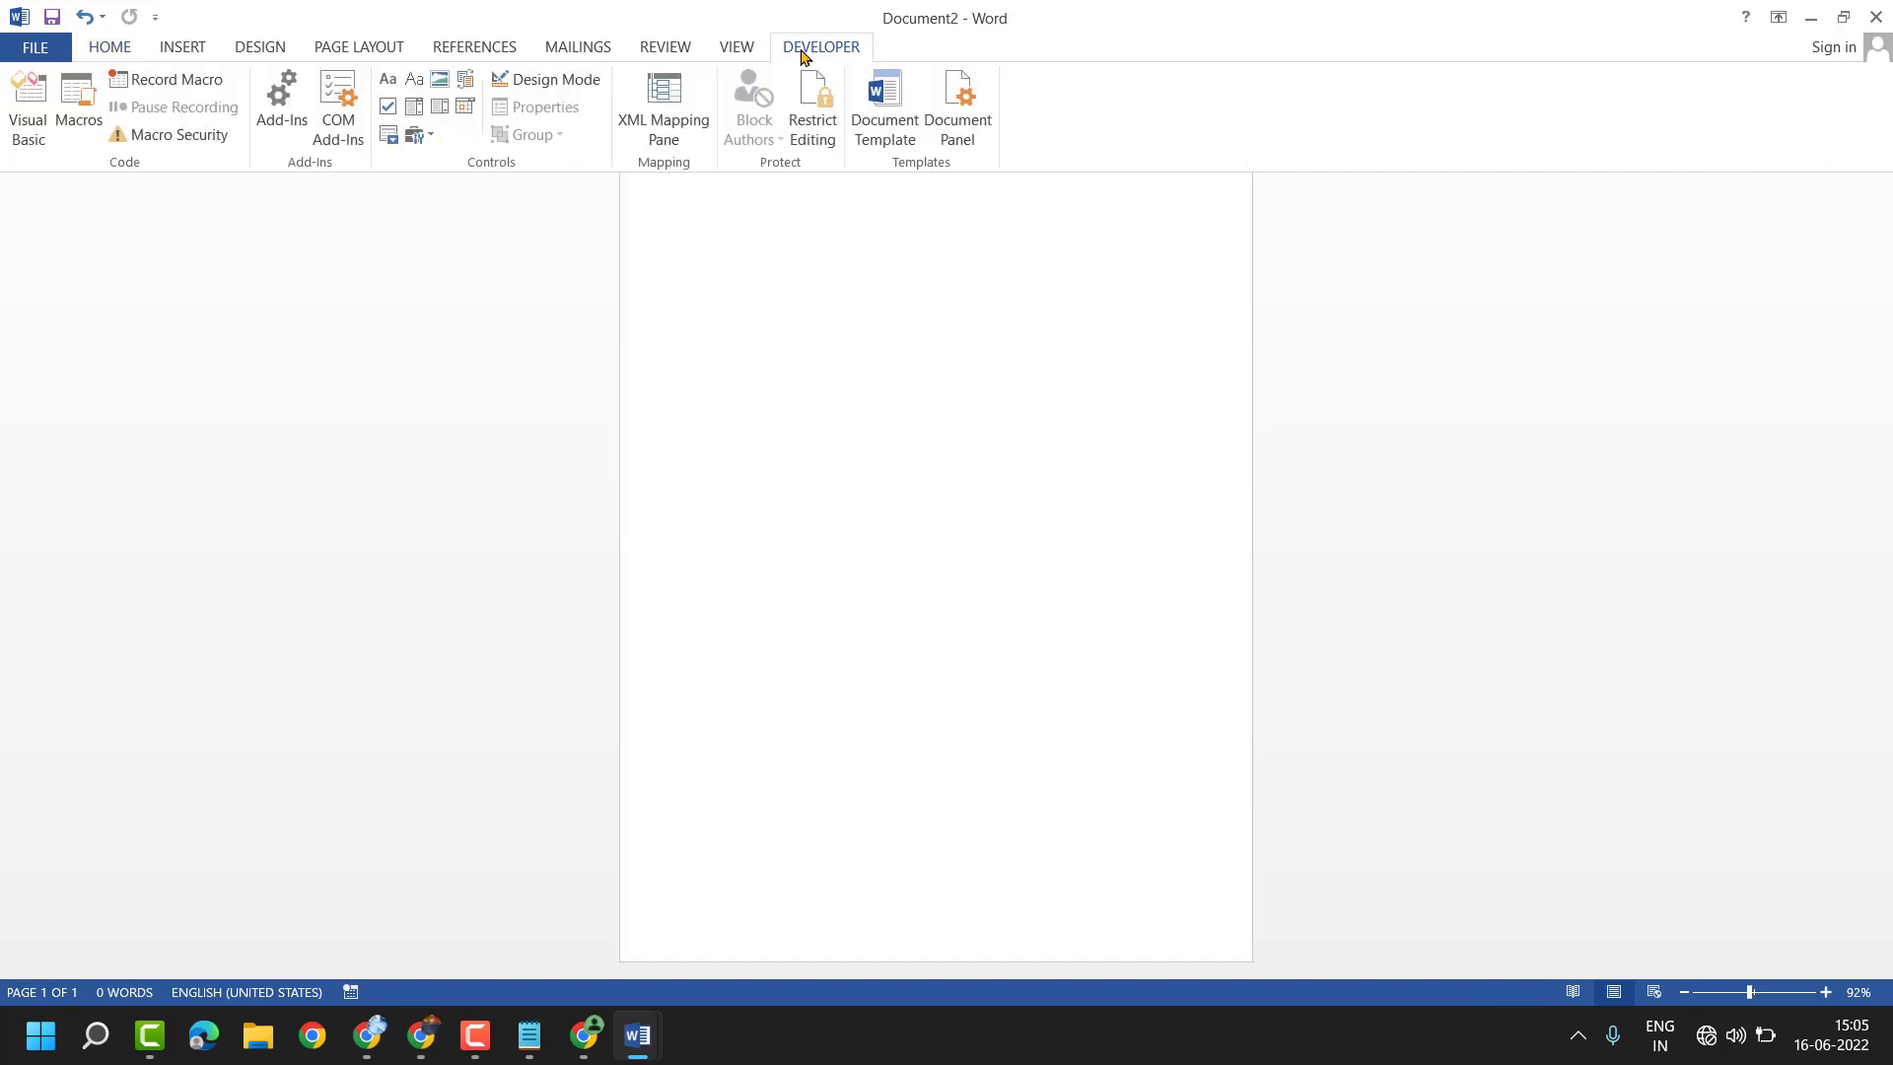
{"action": "mouse_move", "coordinate": [804, 221]}
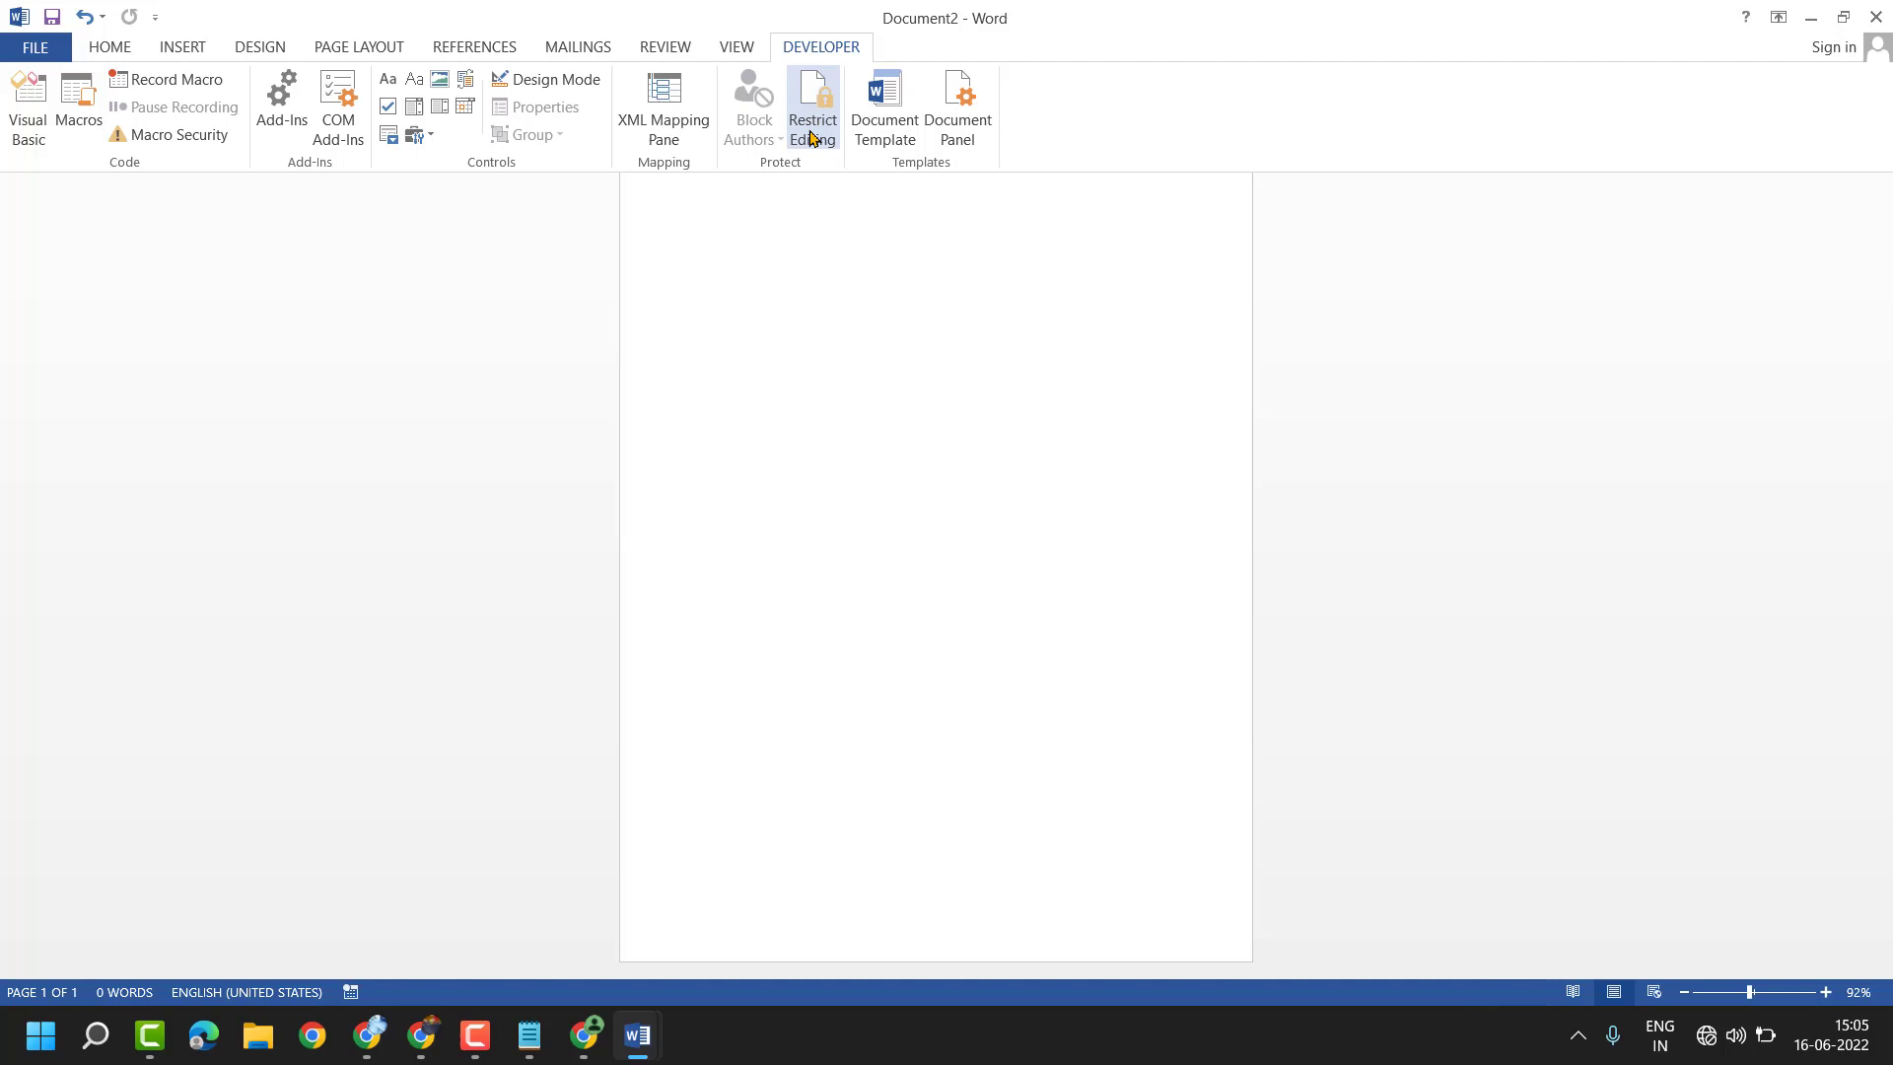
{"action": "mouse_move", "coordinate": [812, 100]}
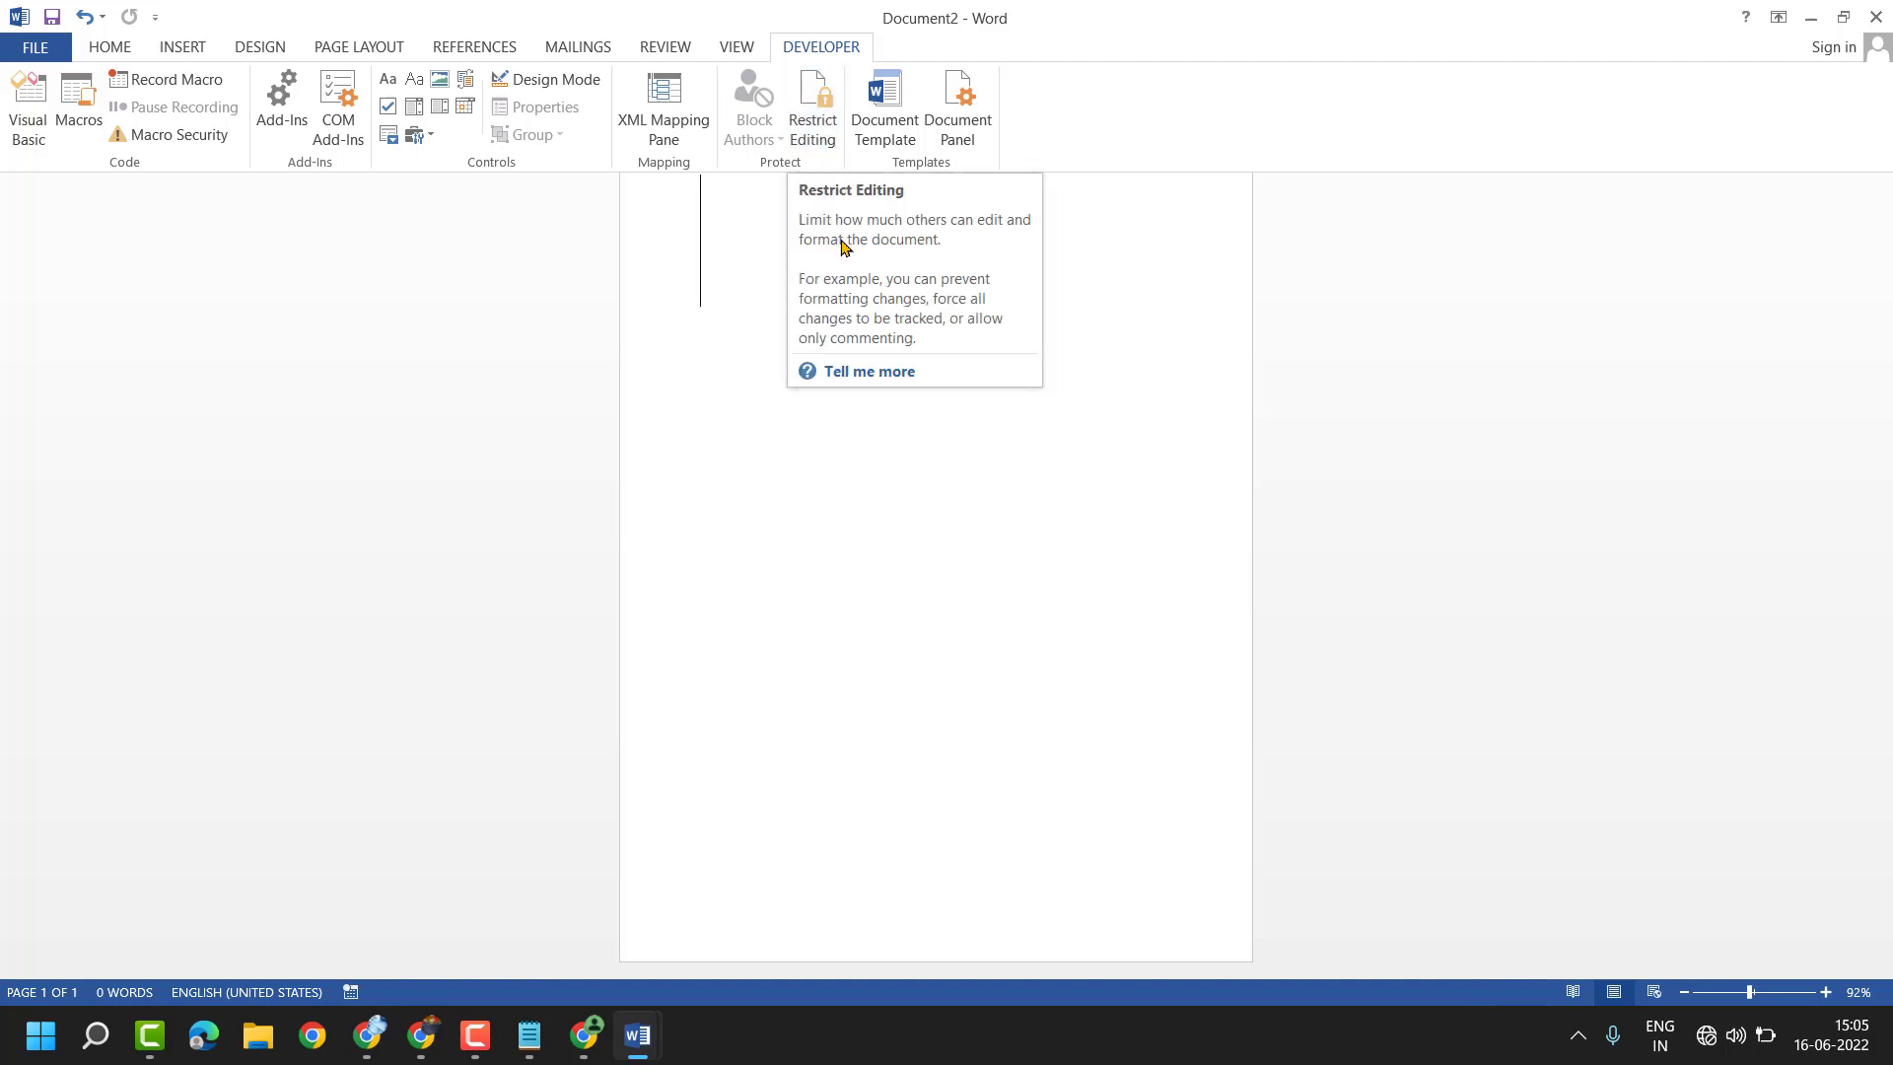
{"action": "mouse_move", "coordinate": [822, 311]}
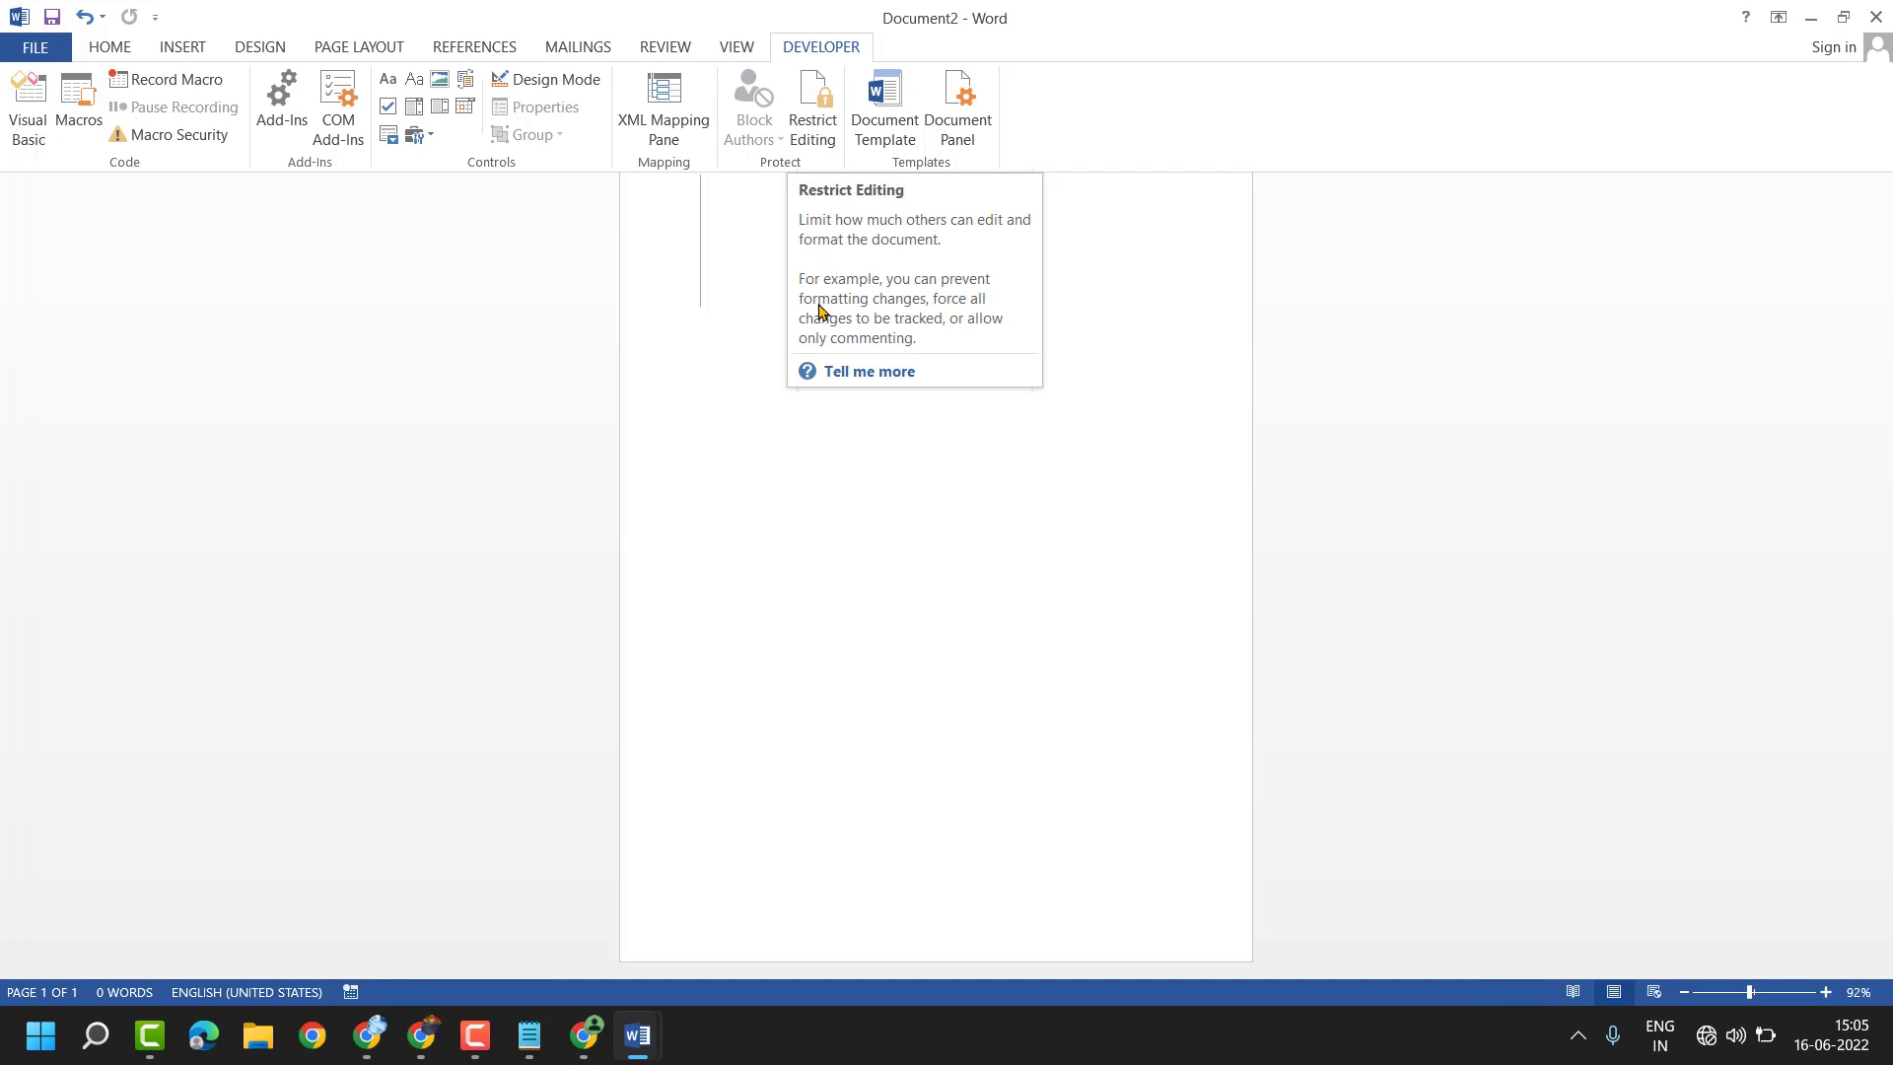
{"action": "mouse_move", "coordinate": [931, 339]}
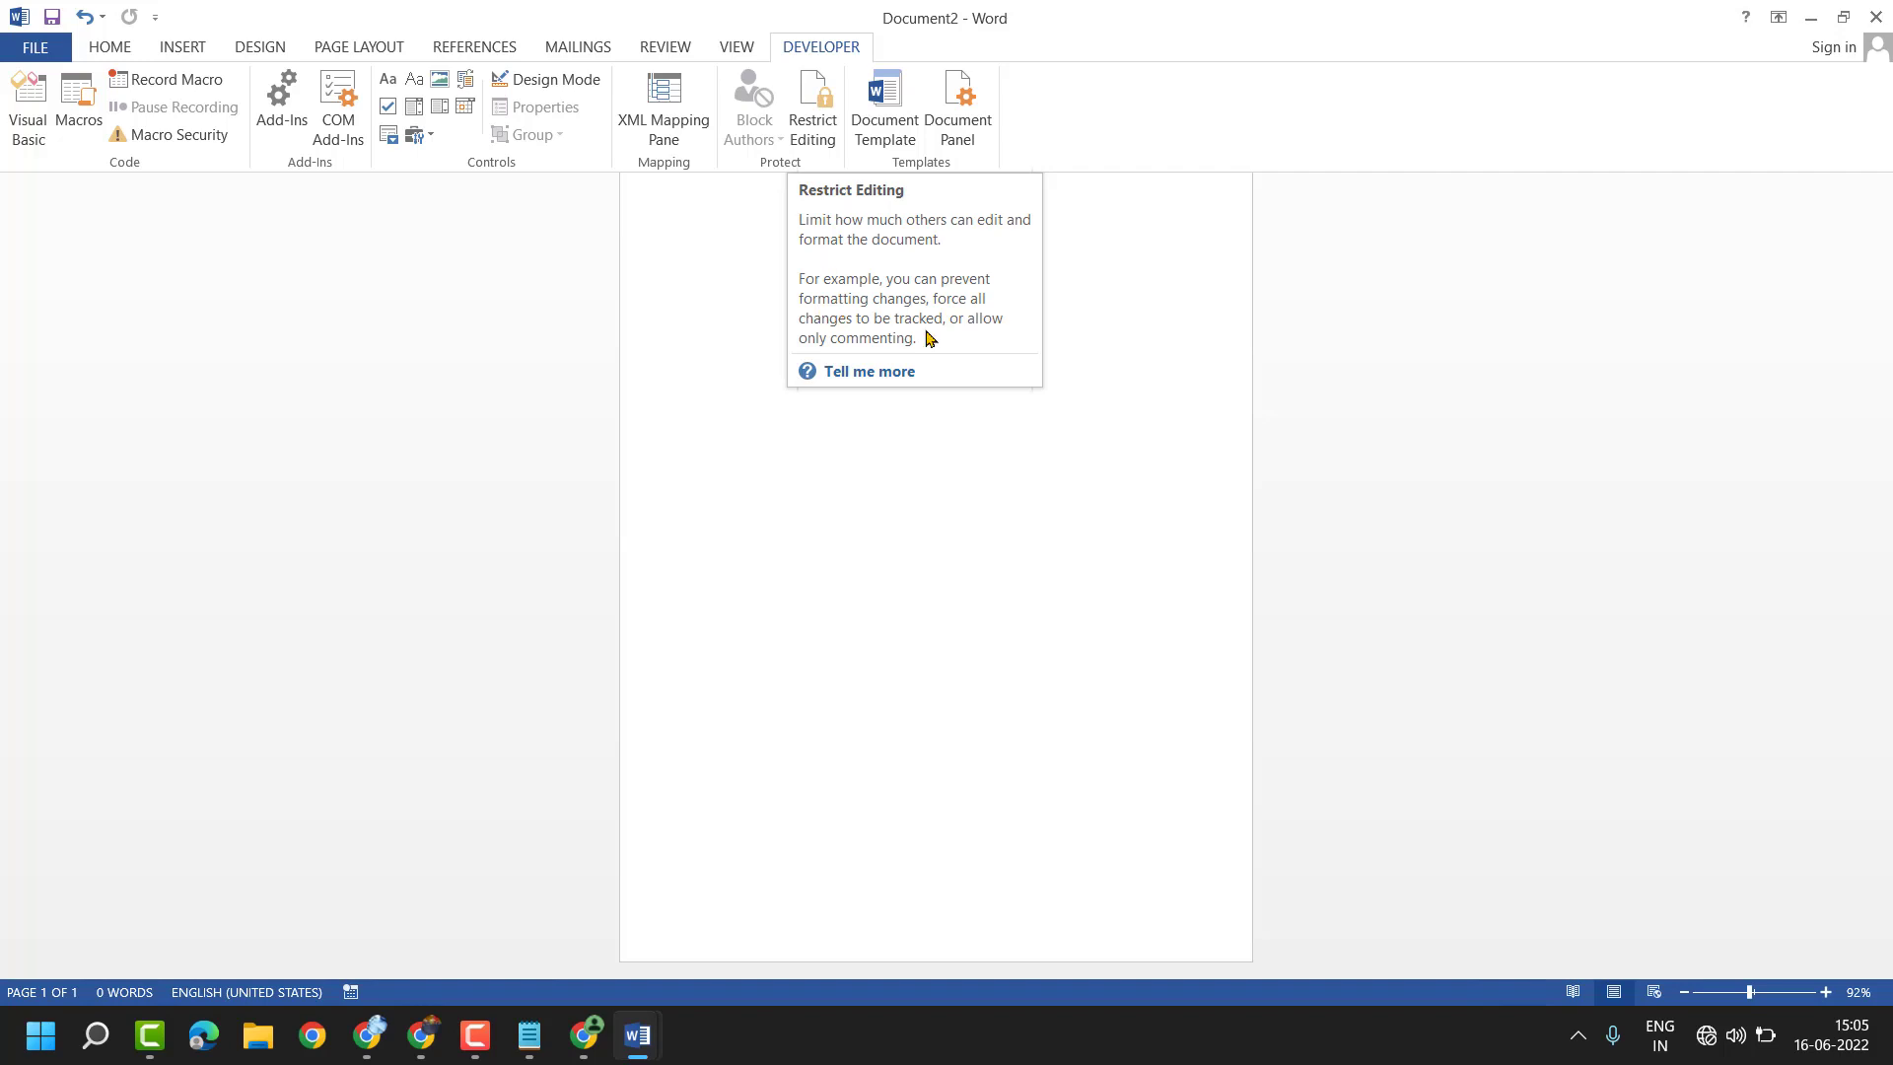
{"action": "mouse_move", "coordinate": [871, 353]}
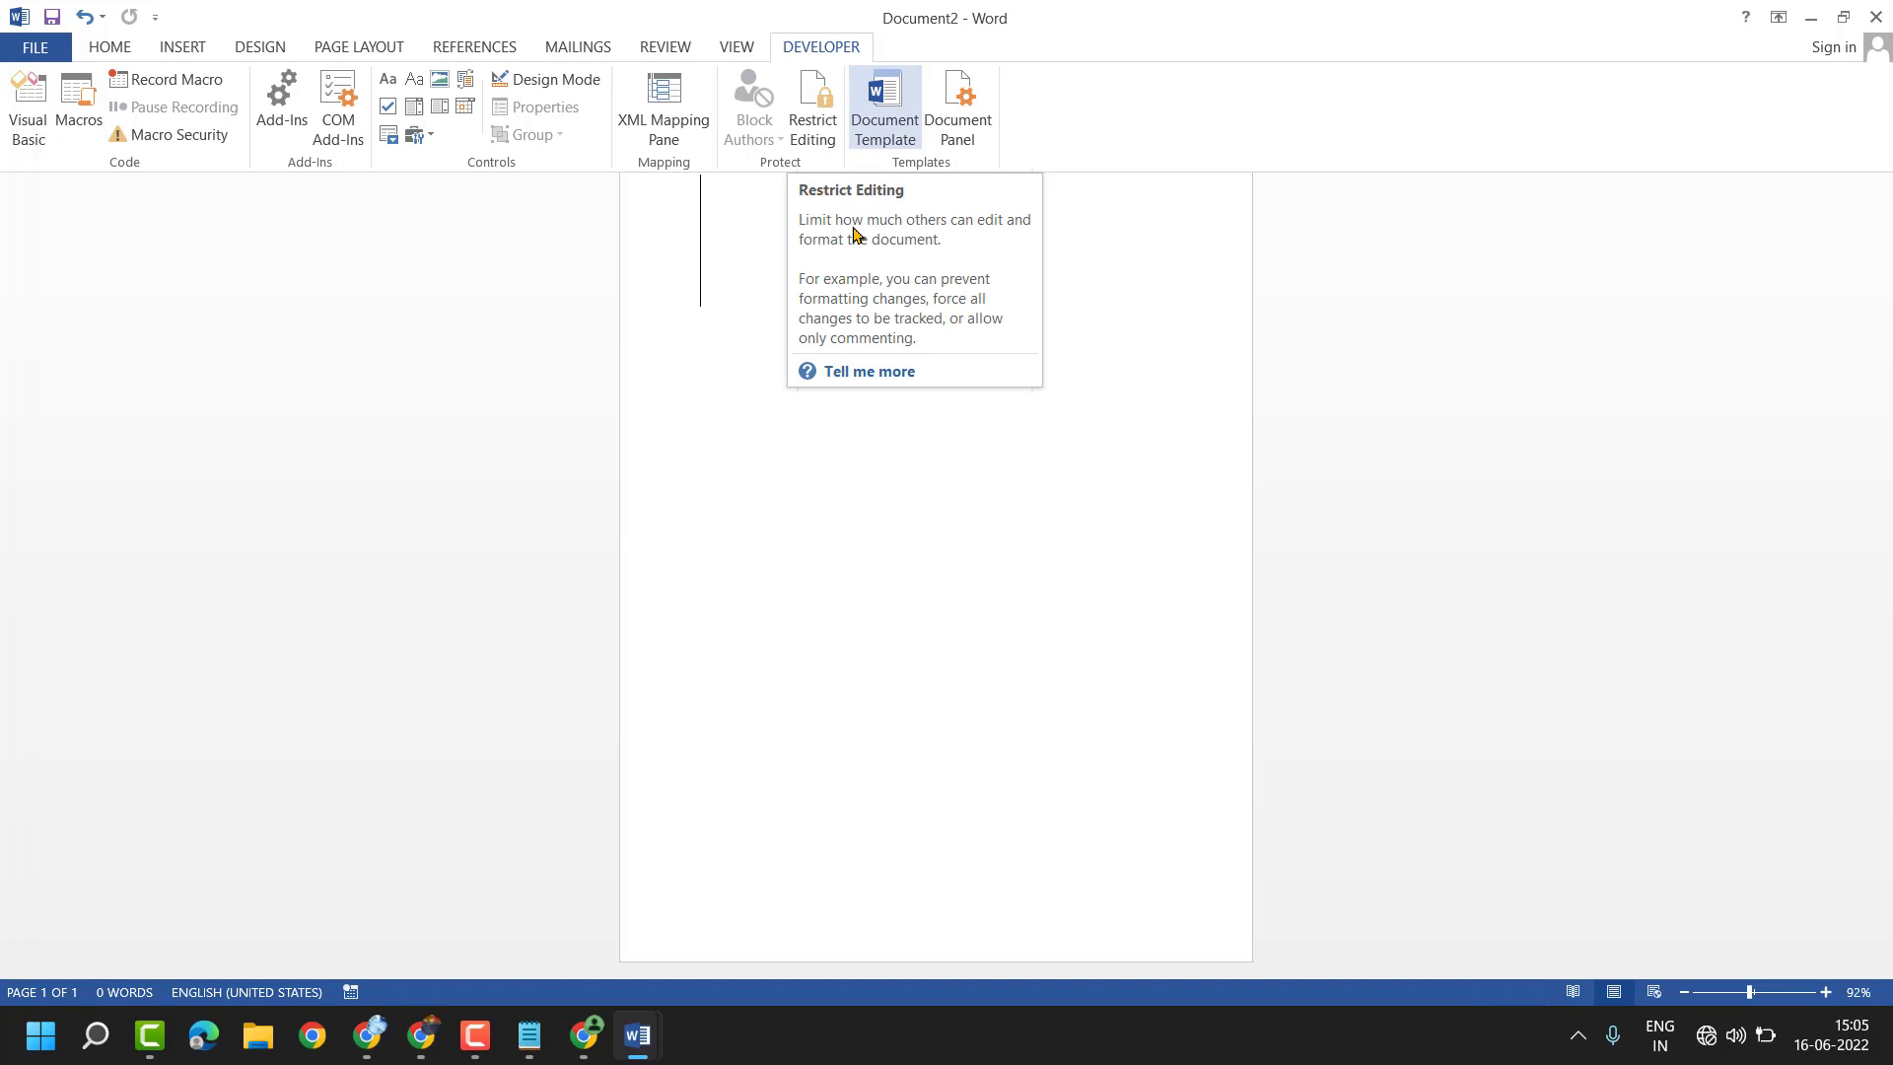
In Restrict Editing, enable 'Limit formatting to a selection of styles' and 'Allow only this type of editing'
{"action": "left_click", "coordinate": [812, 99]}
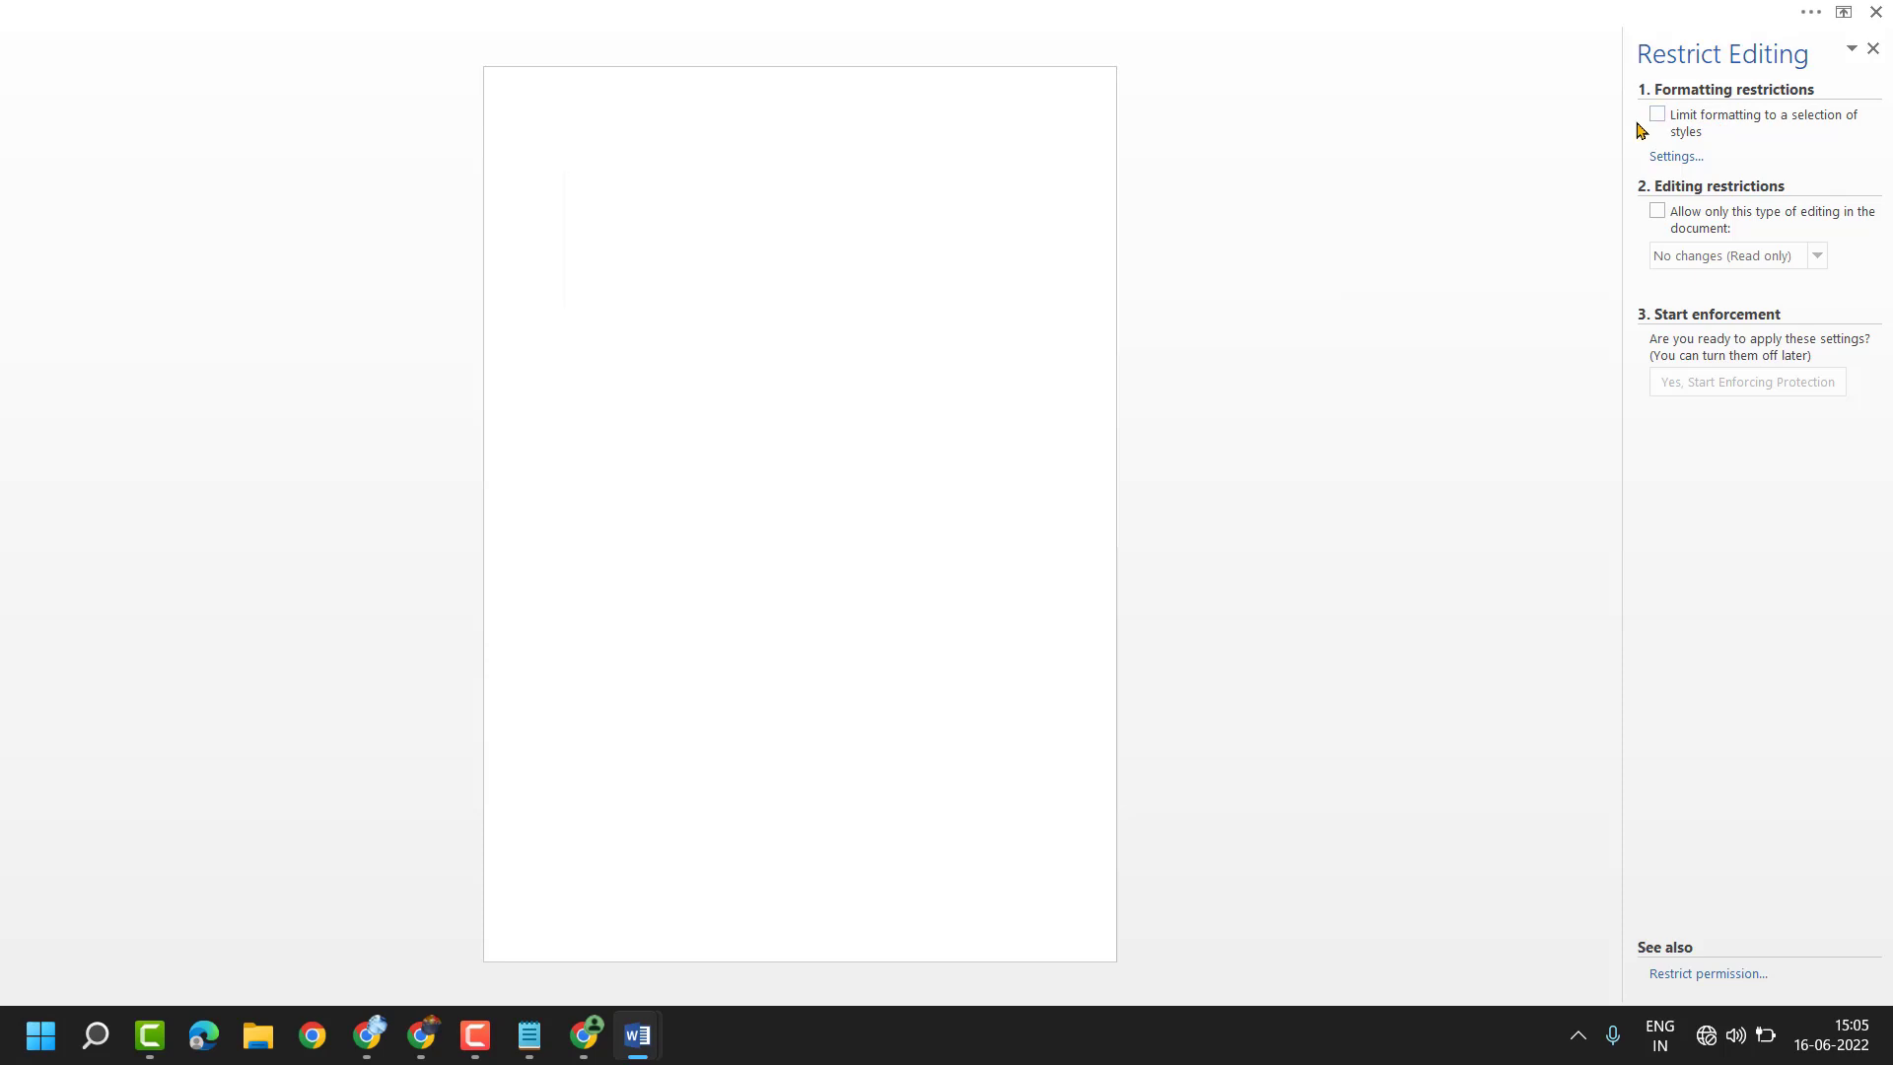
{"action": "left_click", "coordinate": [1656, 114]}
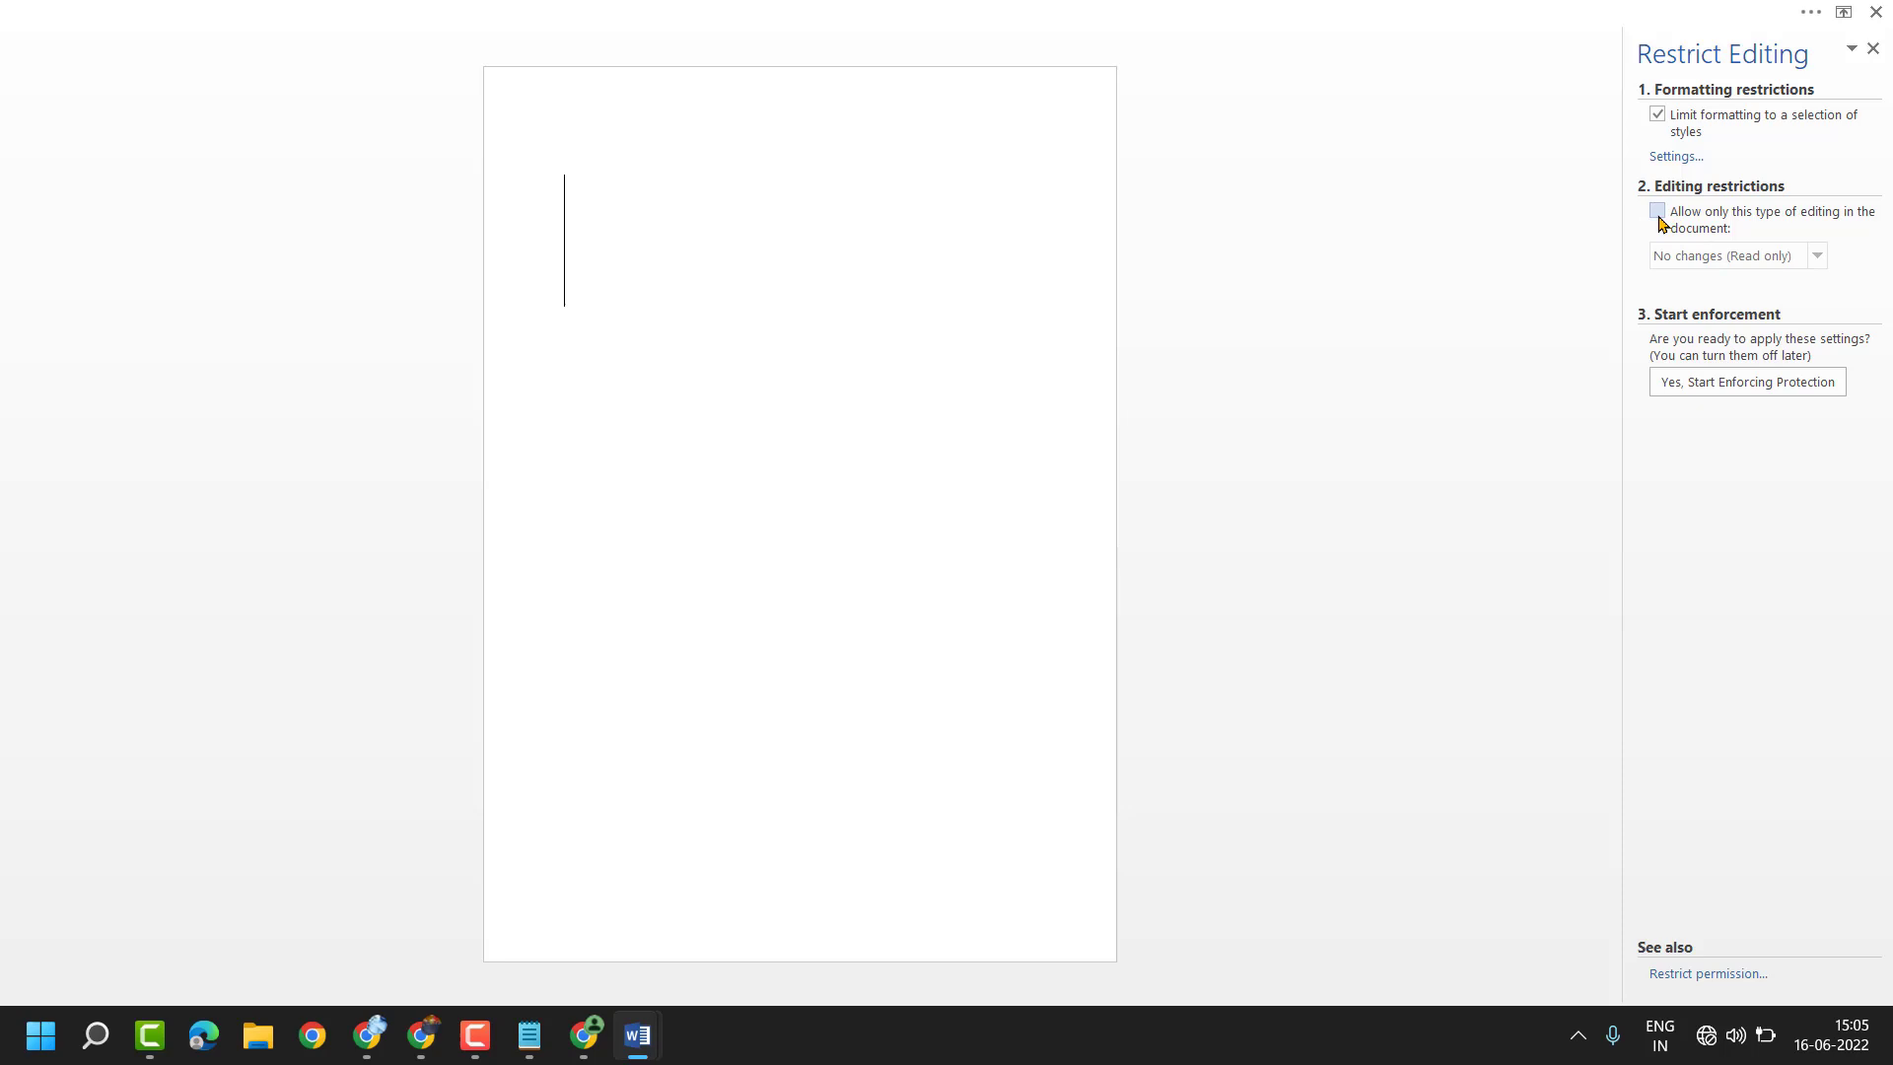
{"action": "left_click", "coordinate": [1656, 211]}
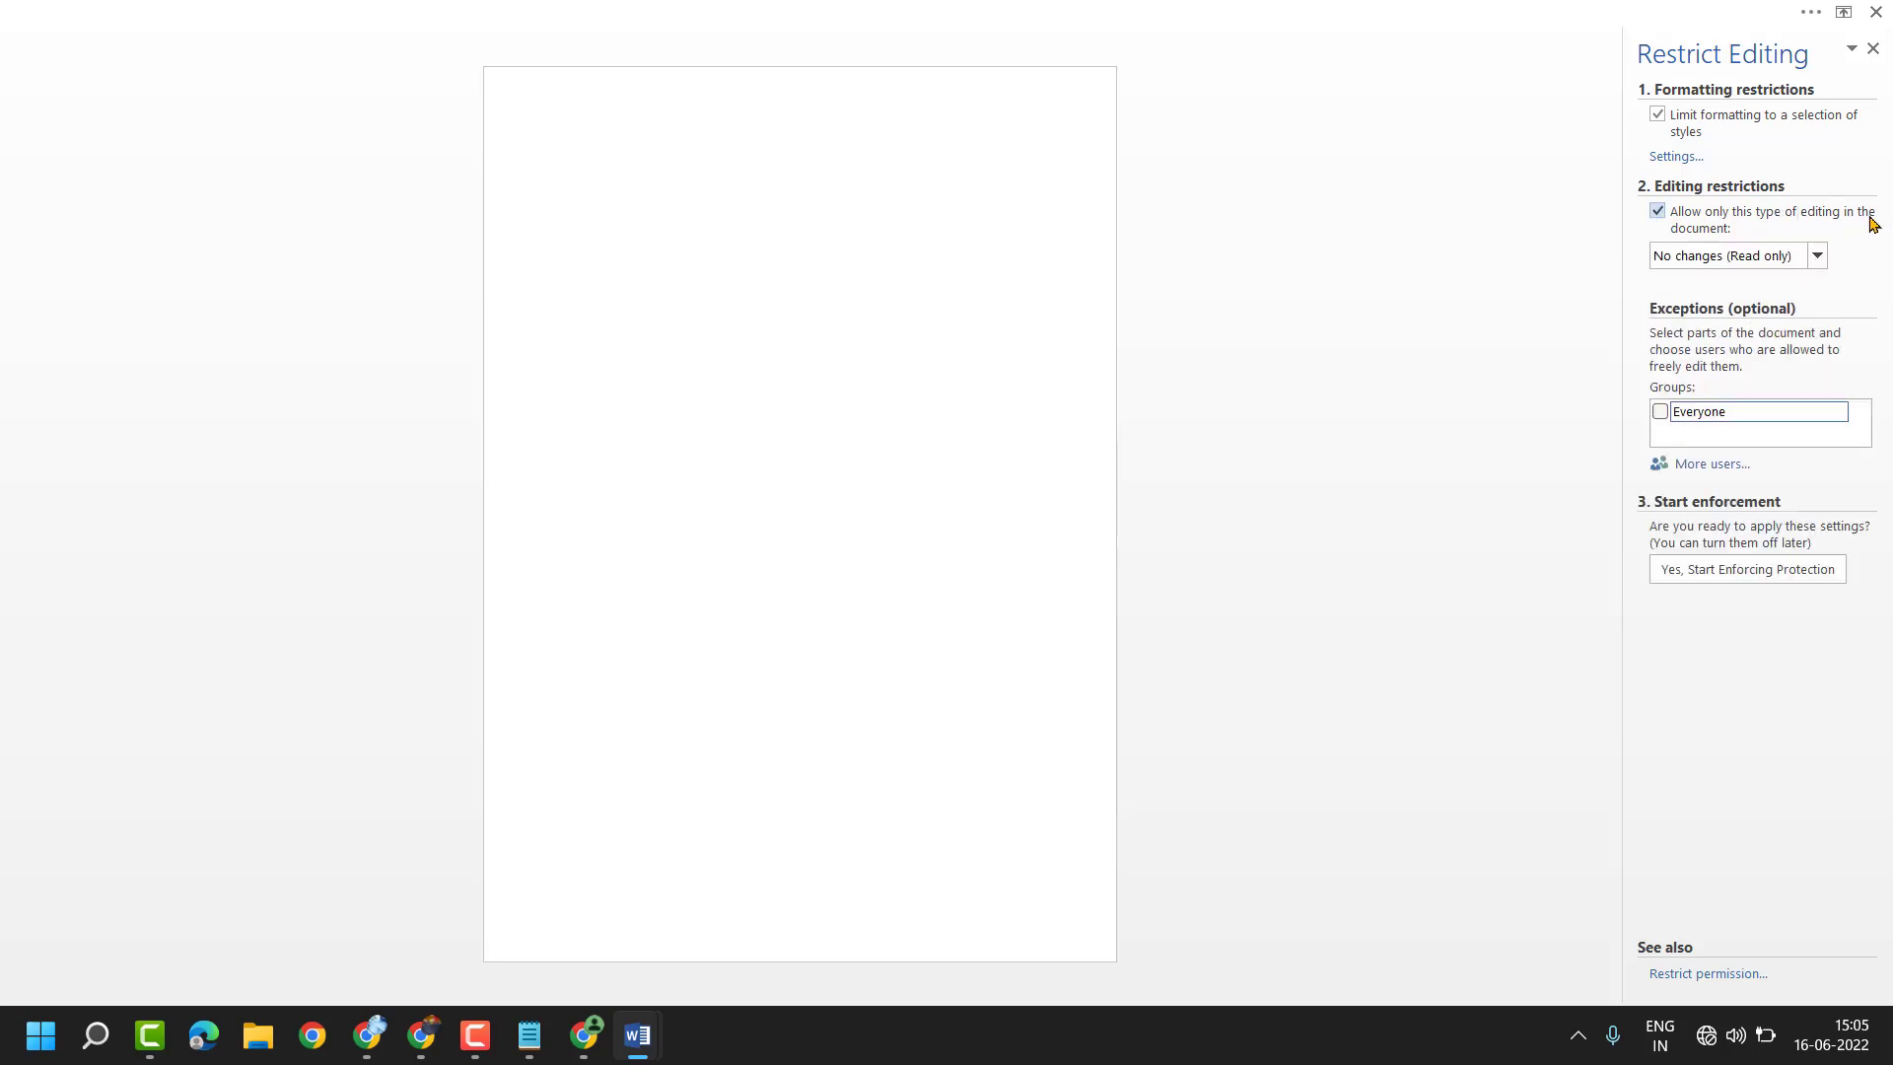
Set the allowed editing type to Tracked changes instead of read-only
{"action": "left_click", "coordinate": [1815, 255]}
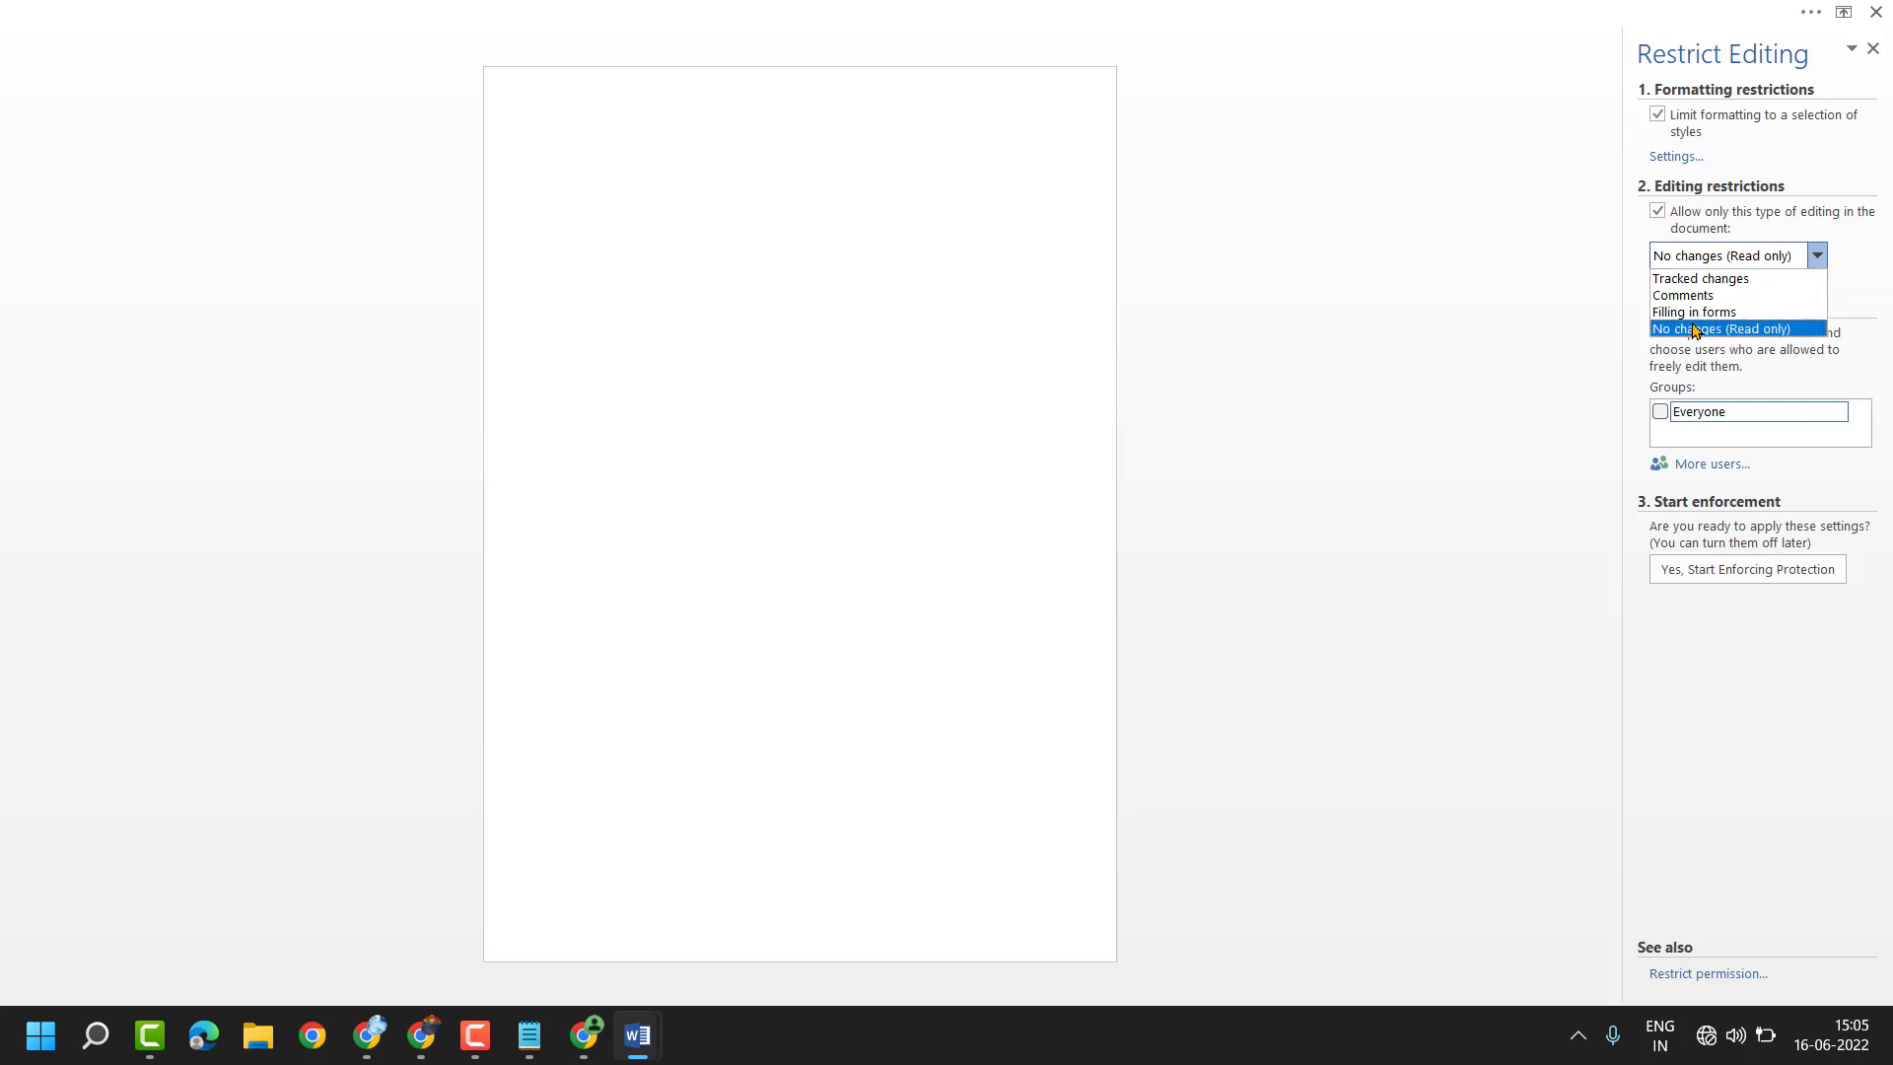
{"action": "mouse_move", "coordinate": [1692, 316]}
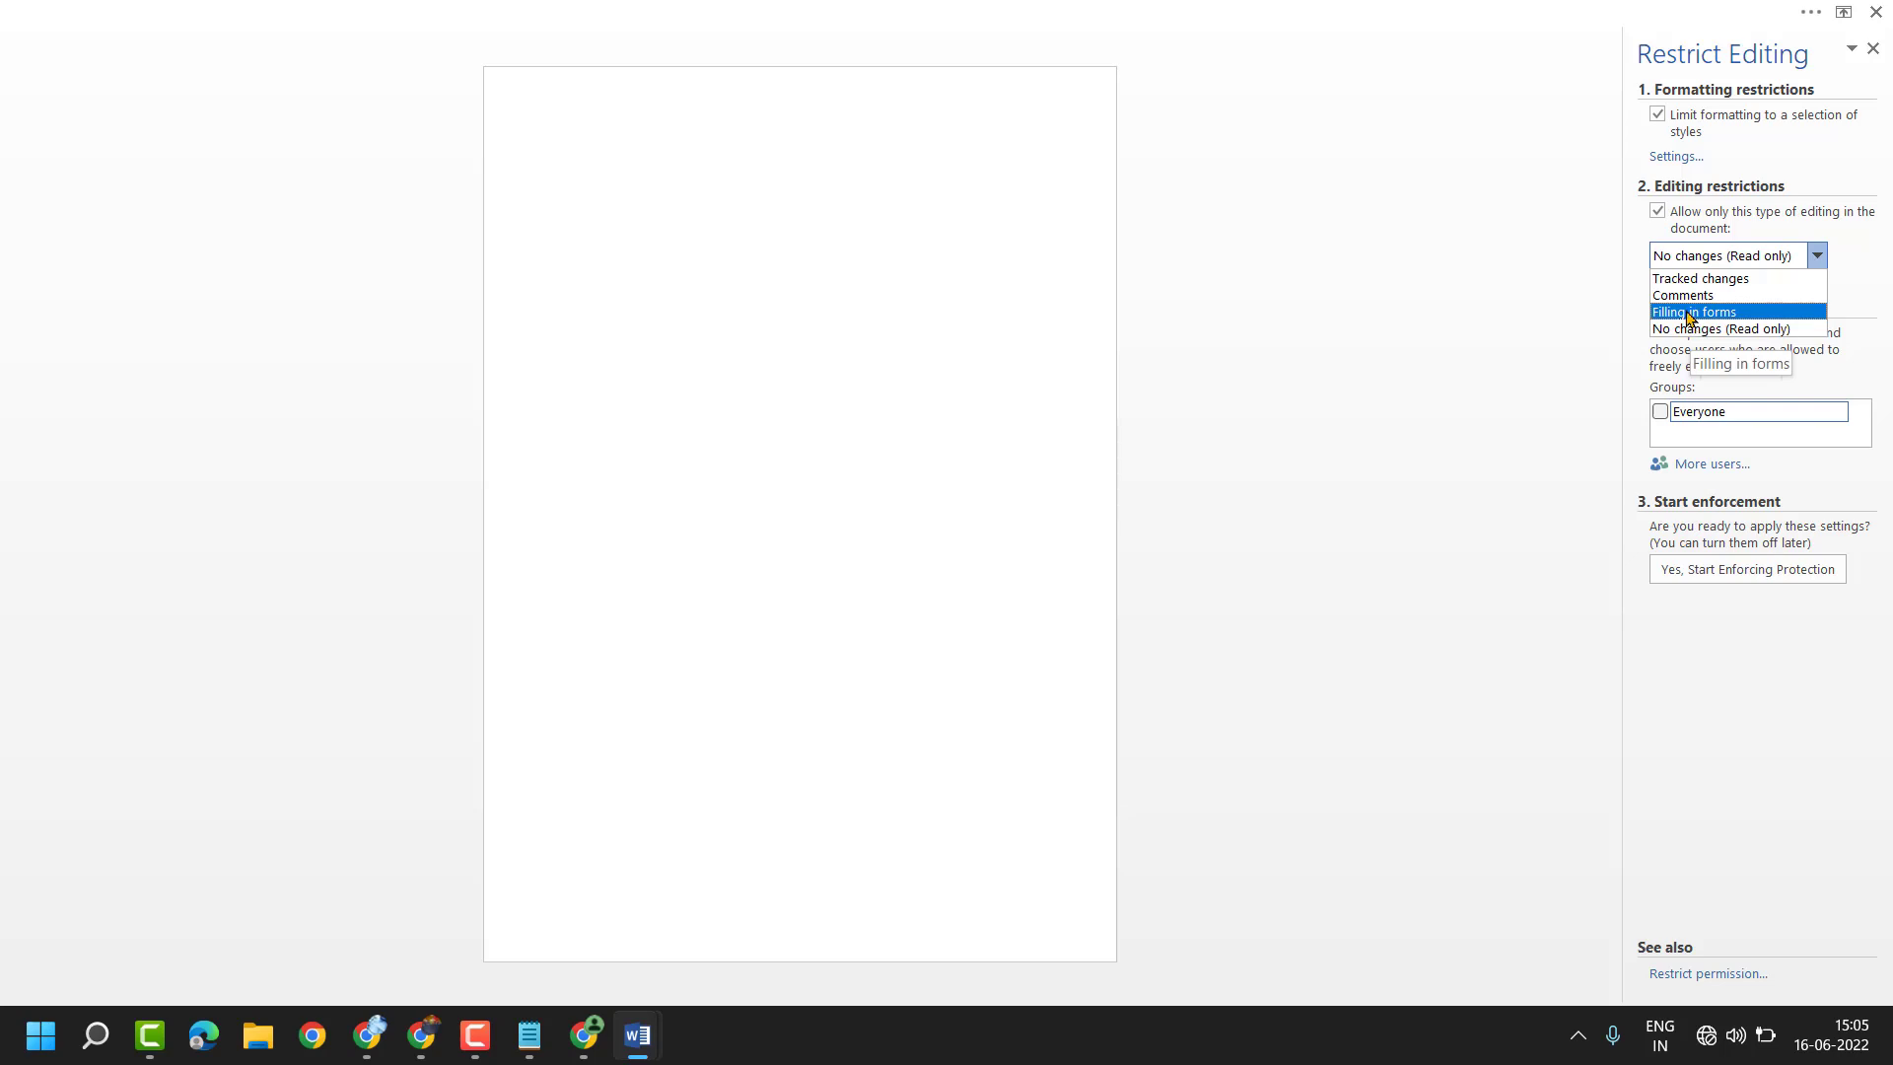
{"action": "mouse_move", "coordinate": [1704, 280]}
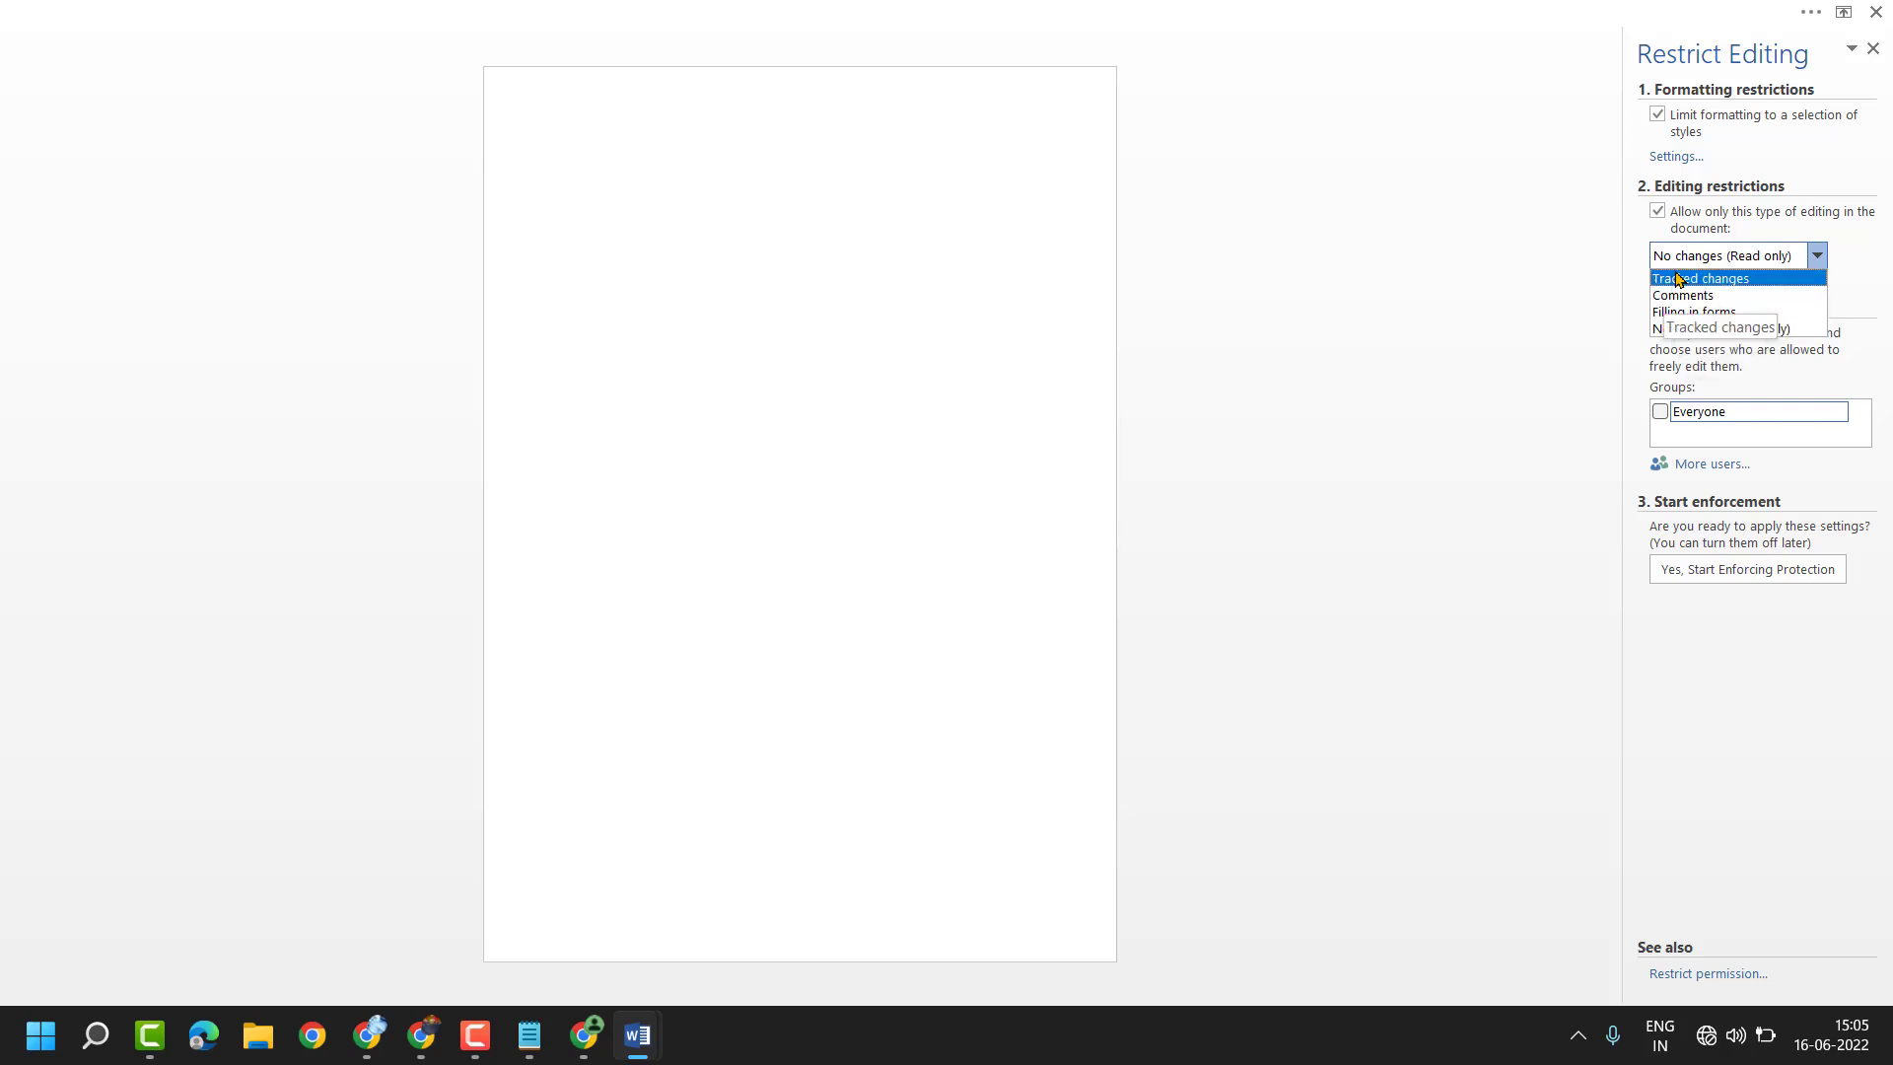
{"action": "left_click", "coordinate": [1700, 278]}
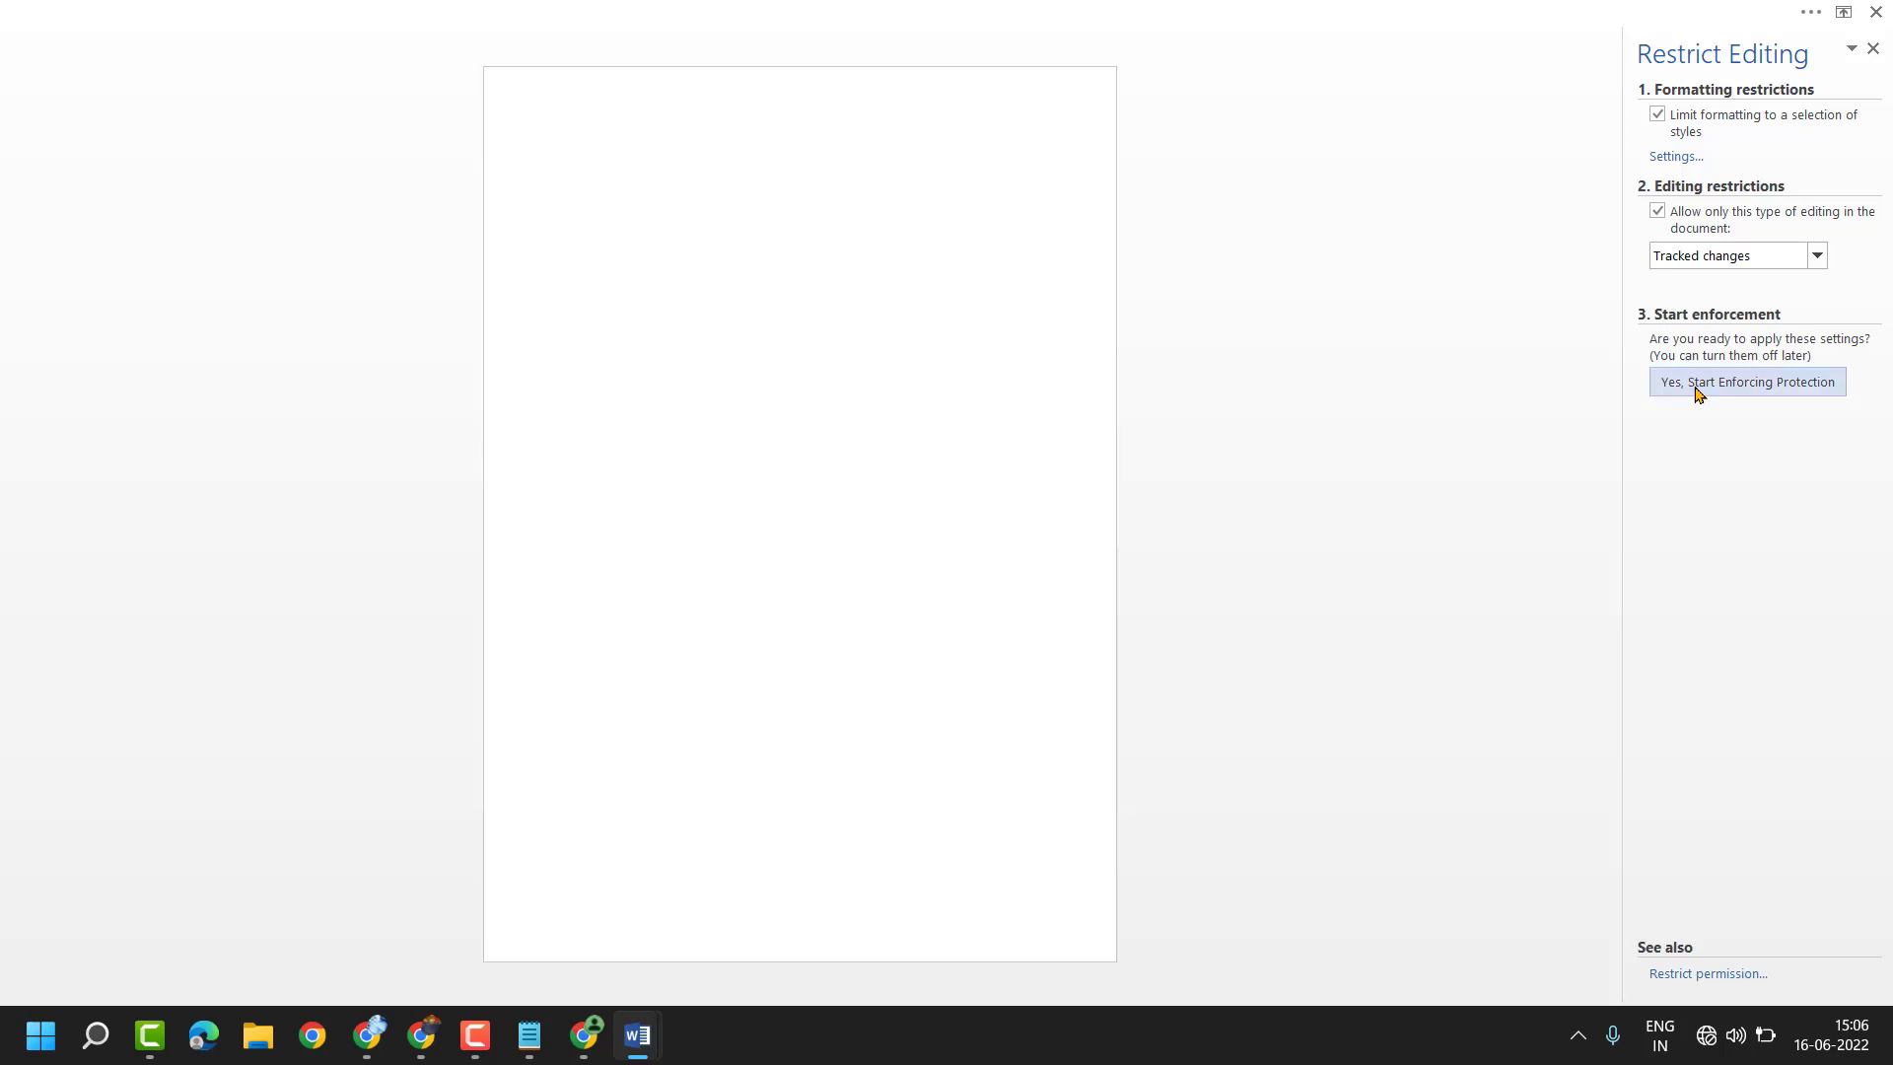
Start enforcing protection with a password entered and confirmed
{"action": "left_click", "coordinate": [1747, 382]}
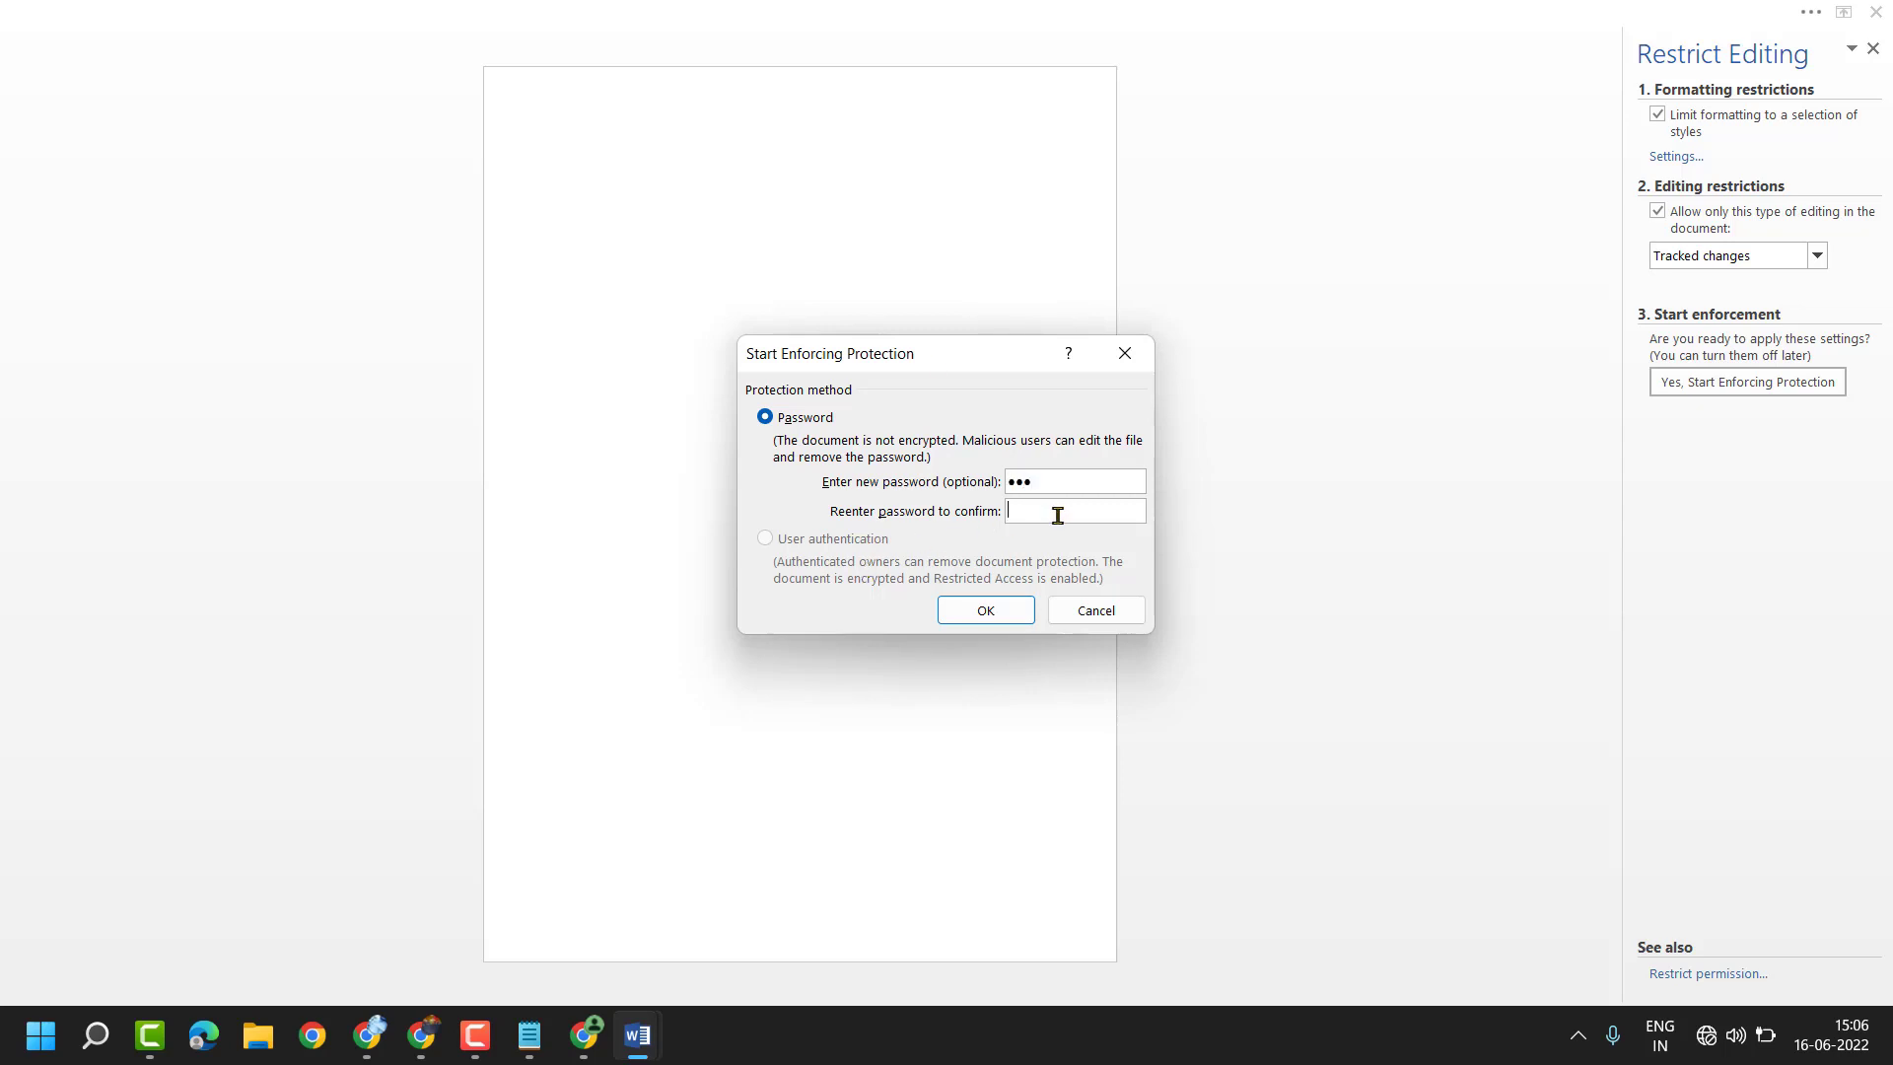
{"action": "type", "text": "•••"}
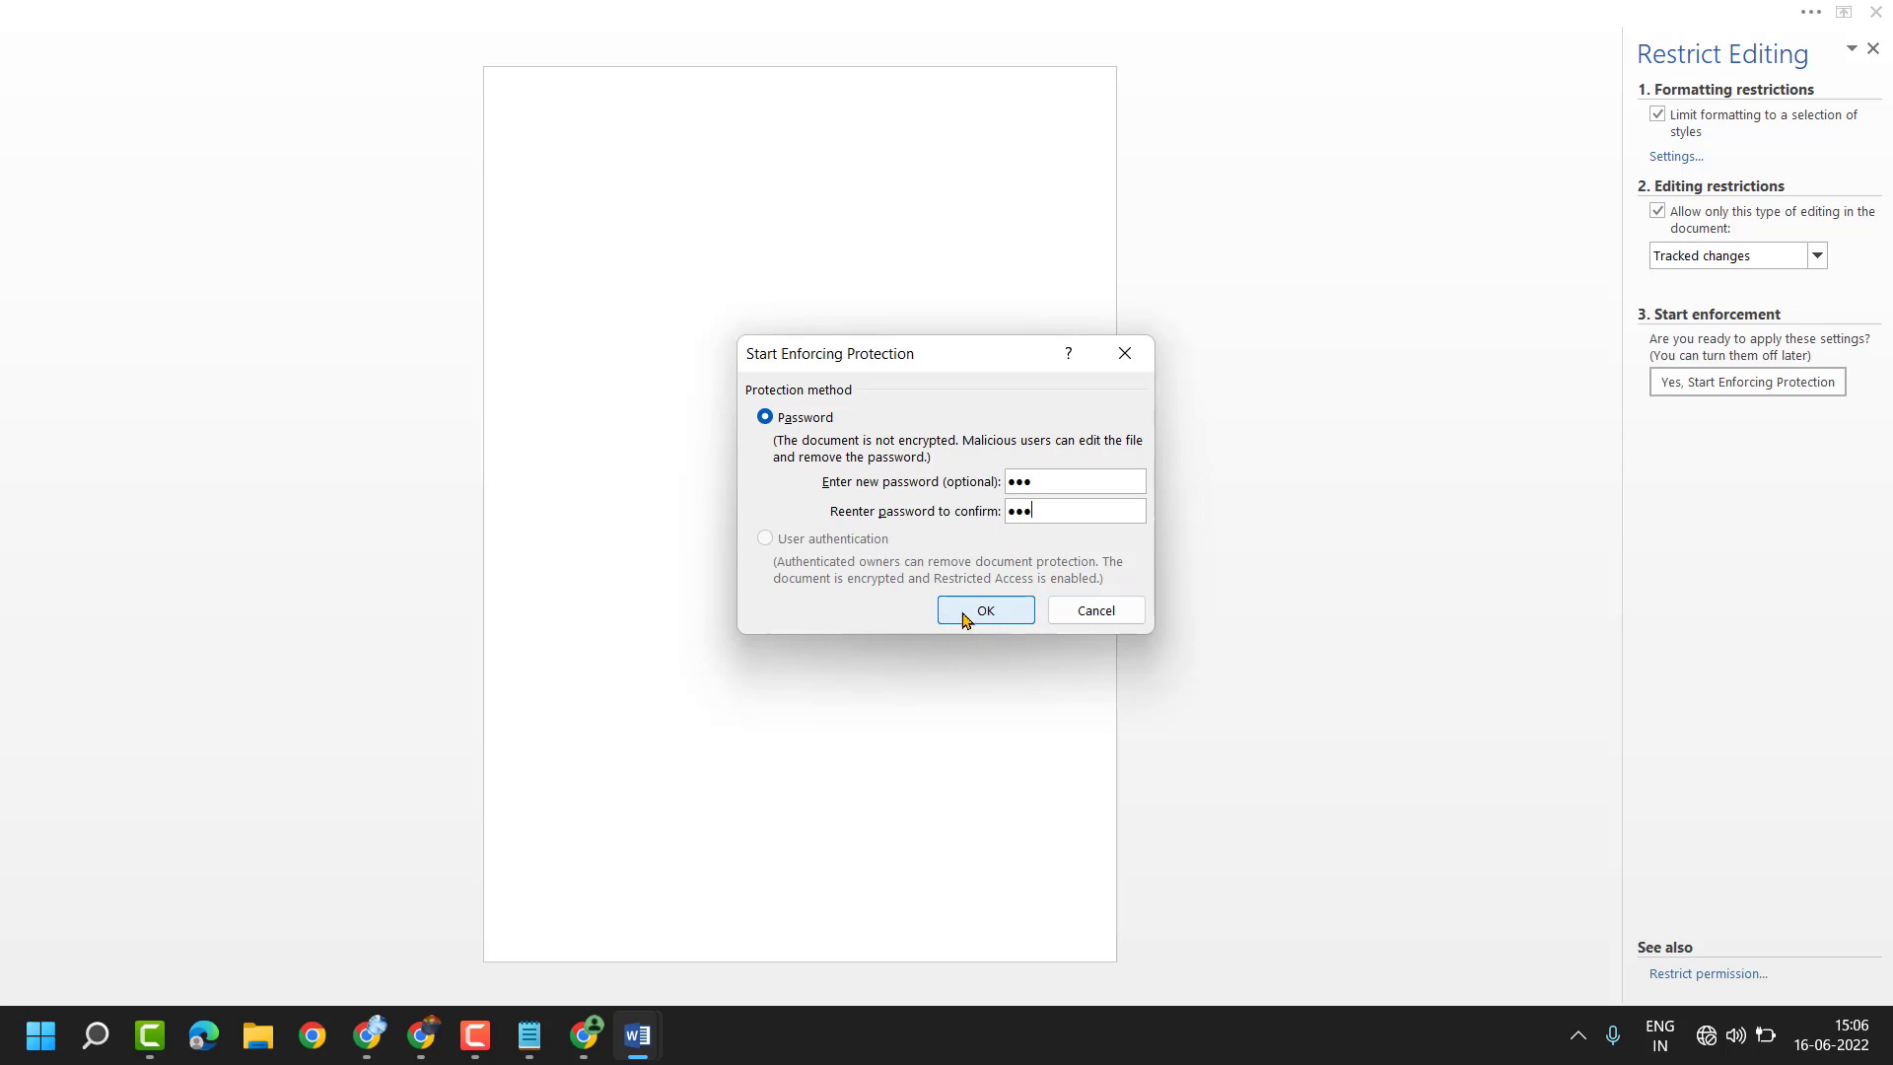
{"action": "left_click", "coordinate": [986, 611]}
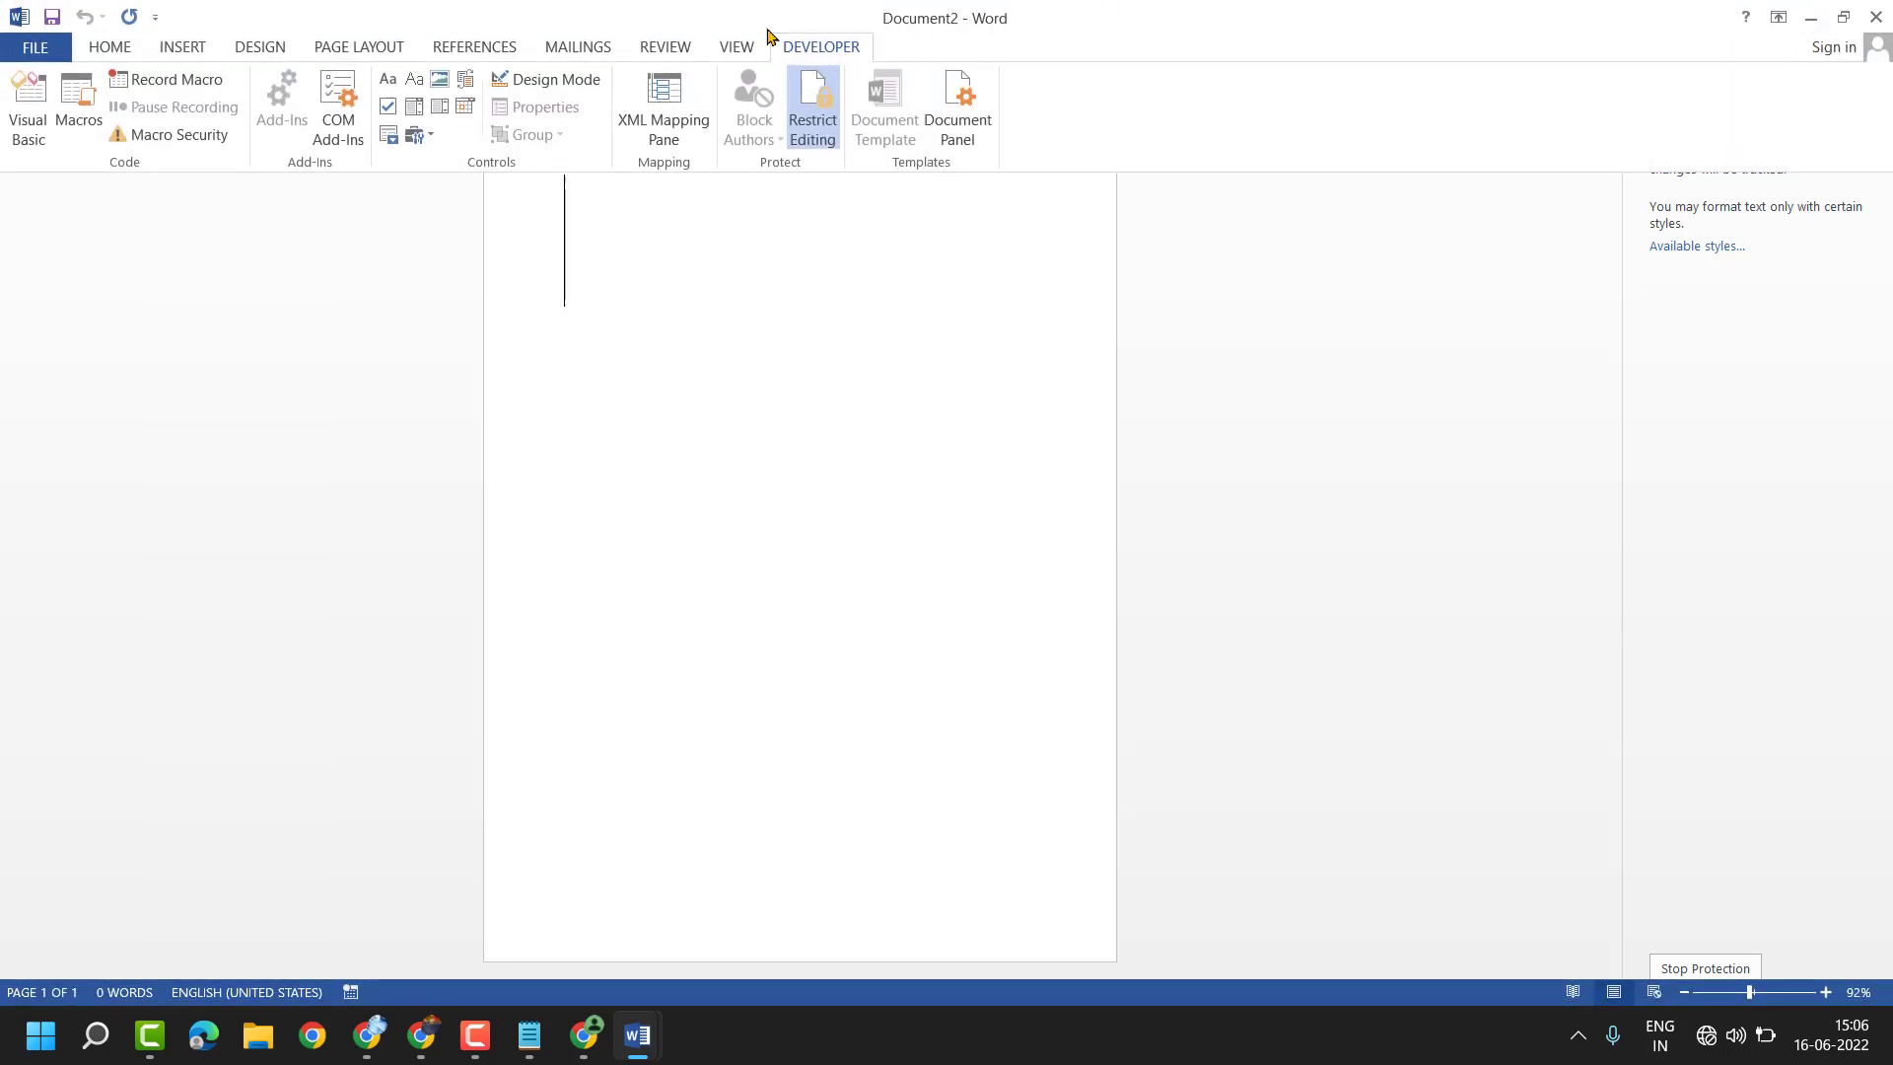
In Word Options > Customize Ribbon, tick Developer under Main Tabs and confirm
{"action": "left_click", "coordinate": [33, 47]}
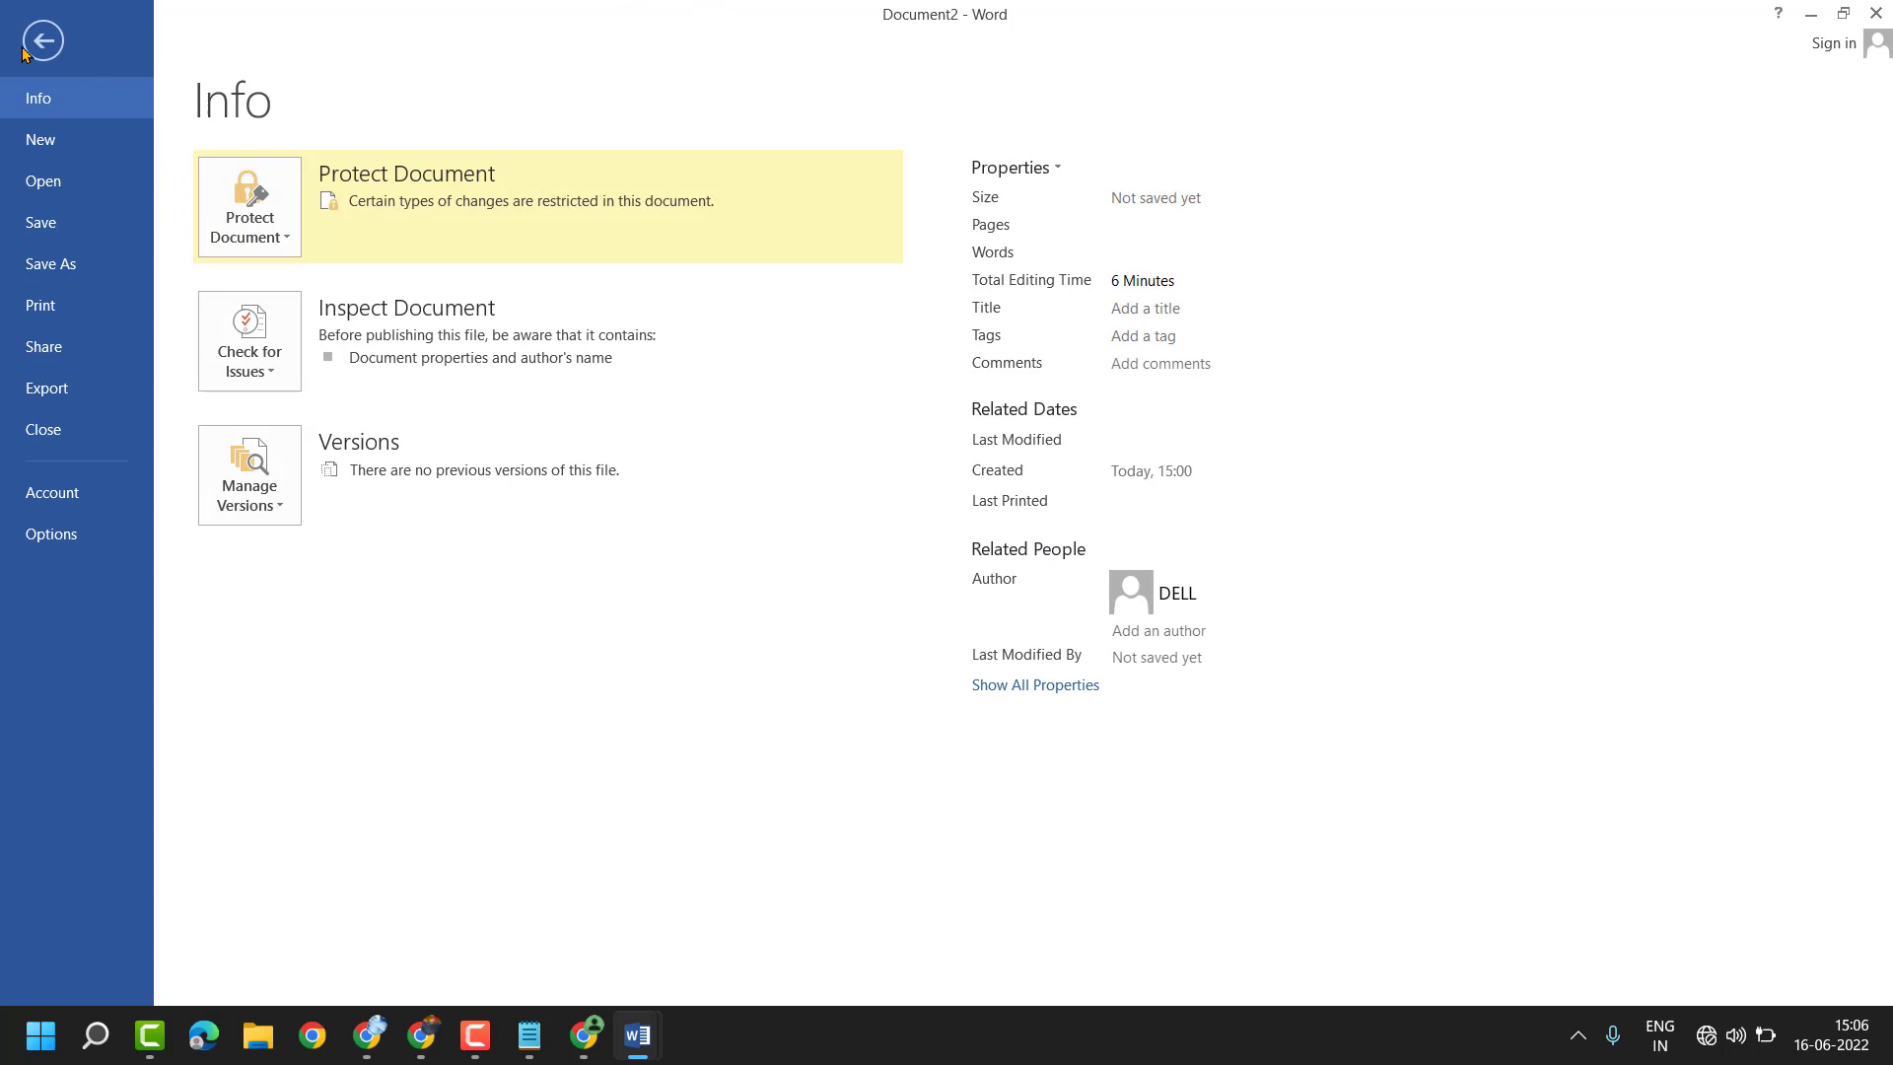
{"action": "left_click", "coordinate": [51, 532]}
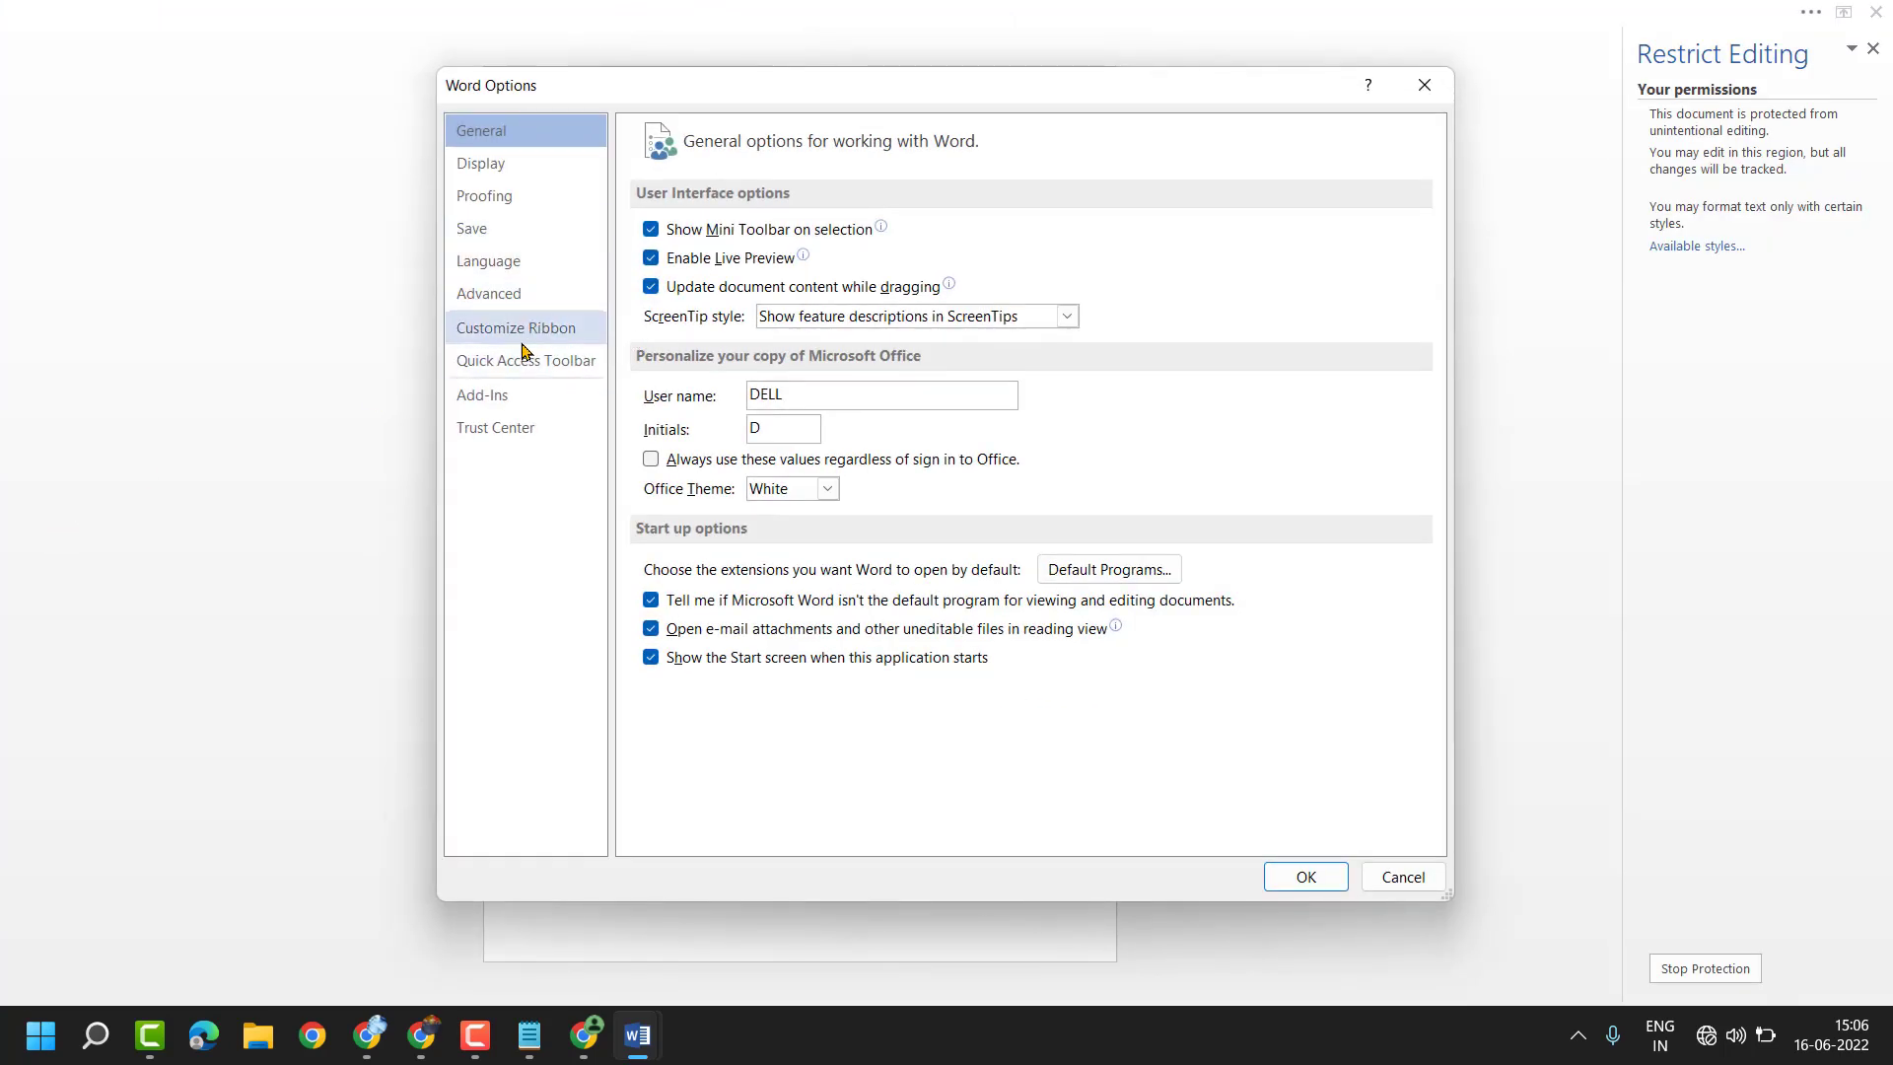
{"action": "left_click", "coordinate": [524, 327]}
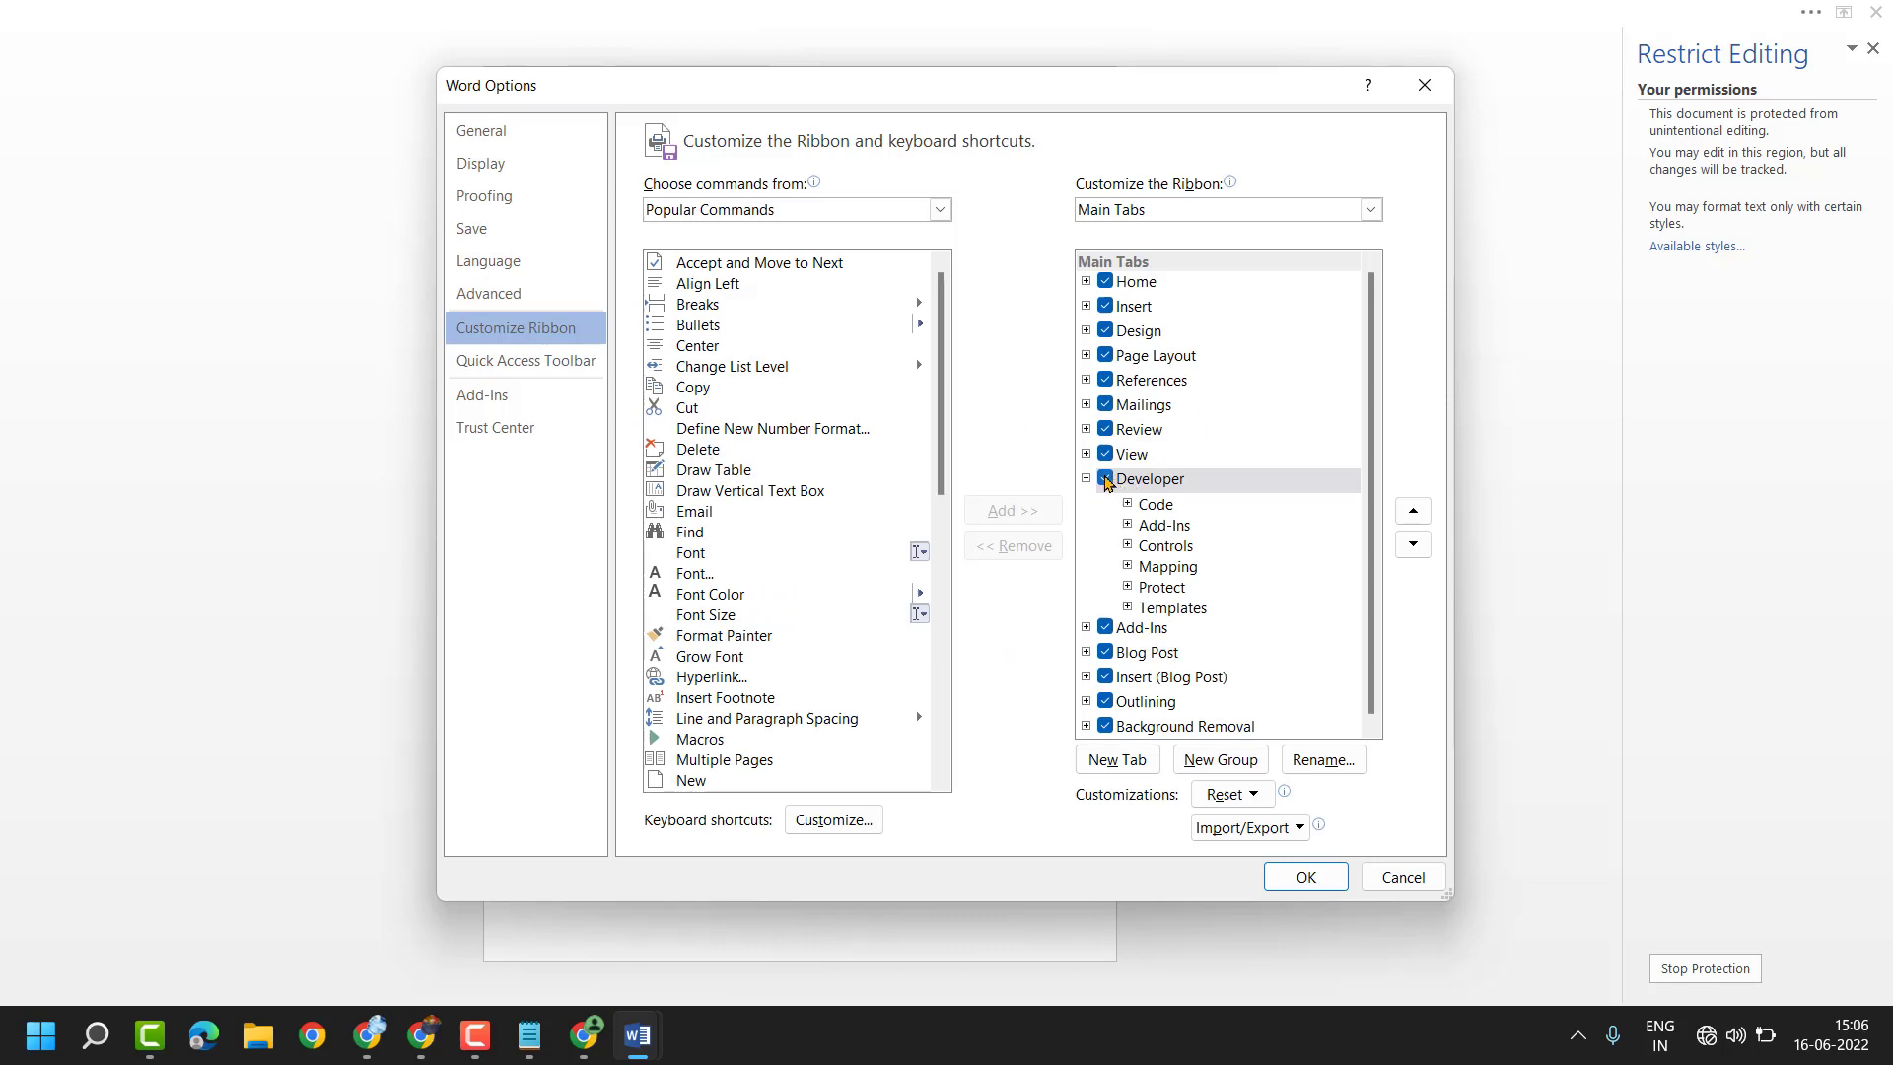
{"action": "left_click", "coordinate": [1152, 479]}
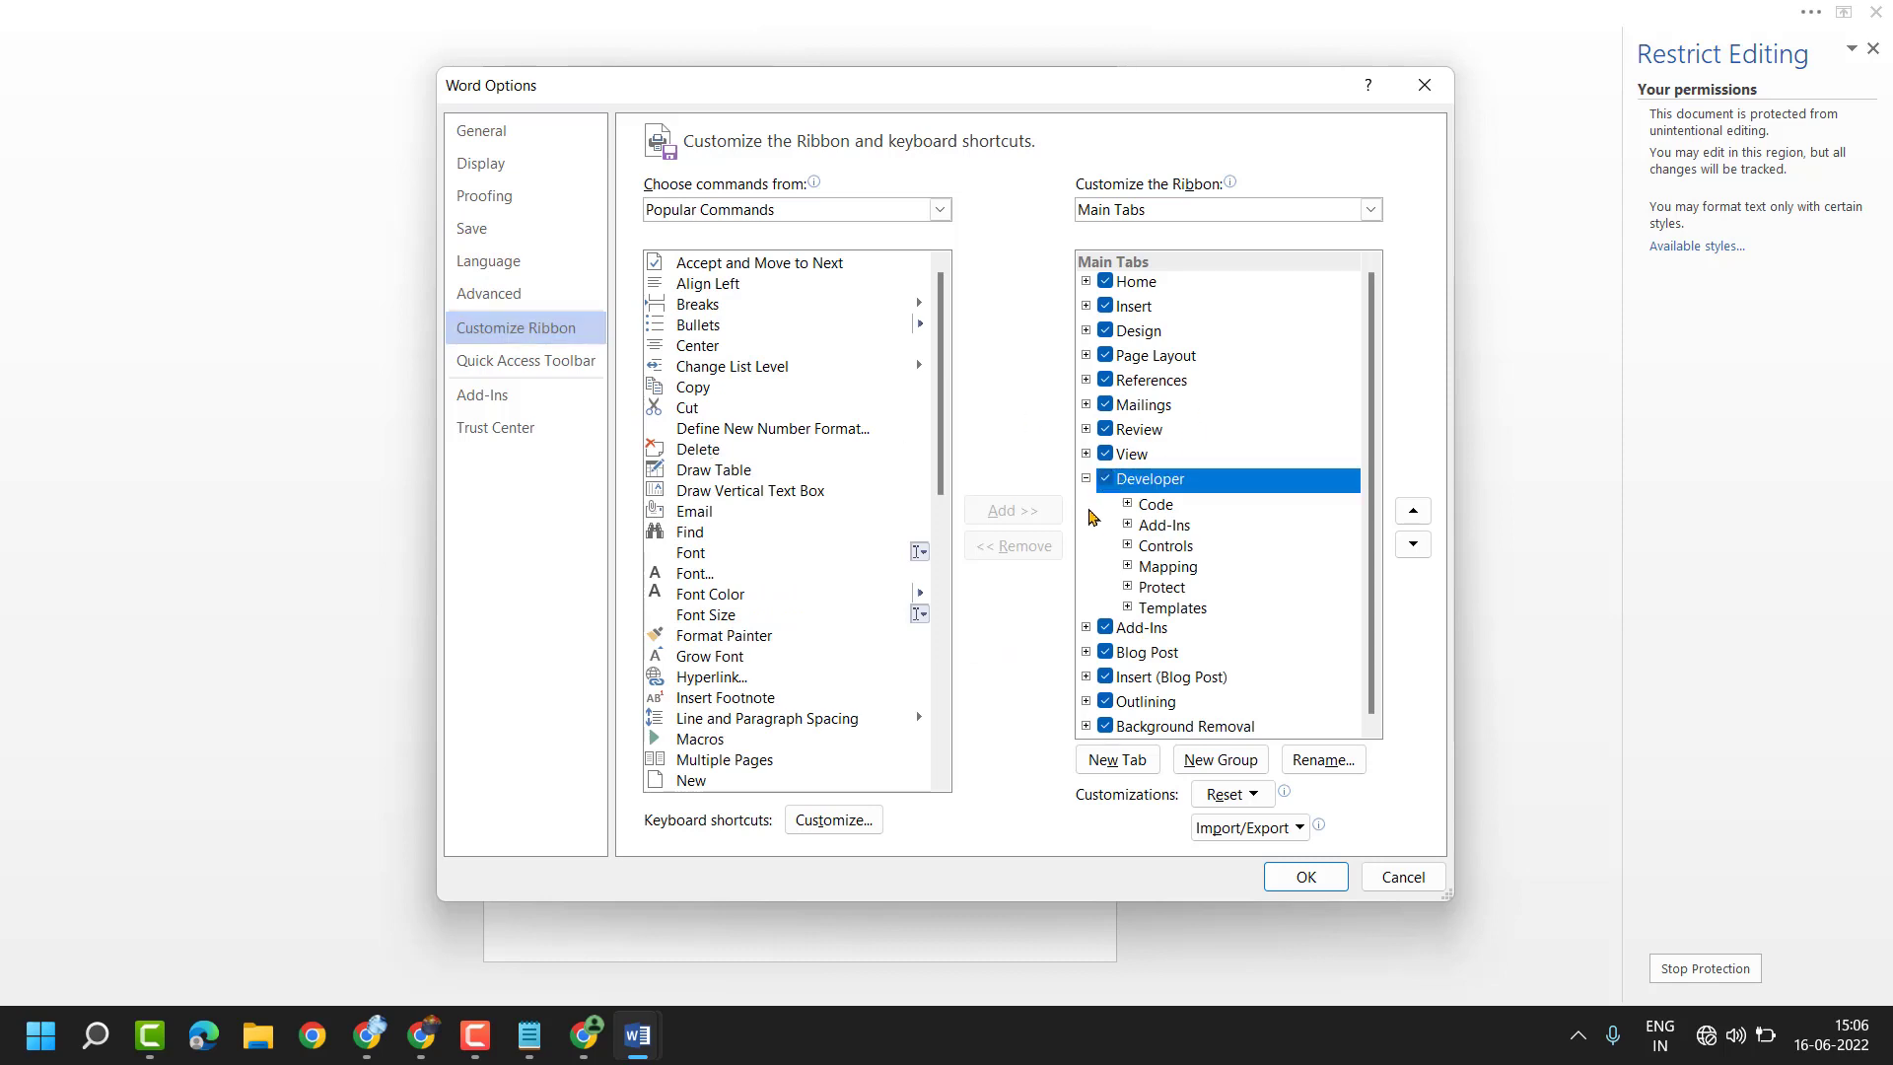
{"action": "left_click", "coordinate": [1305, 875]}
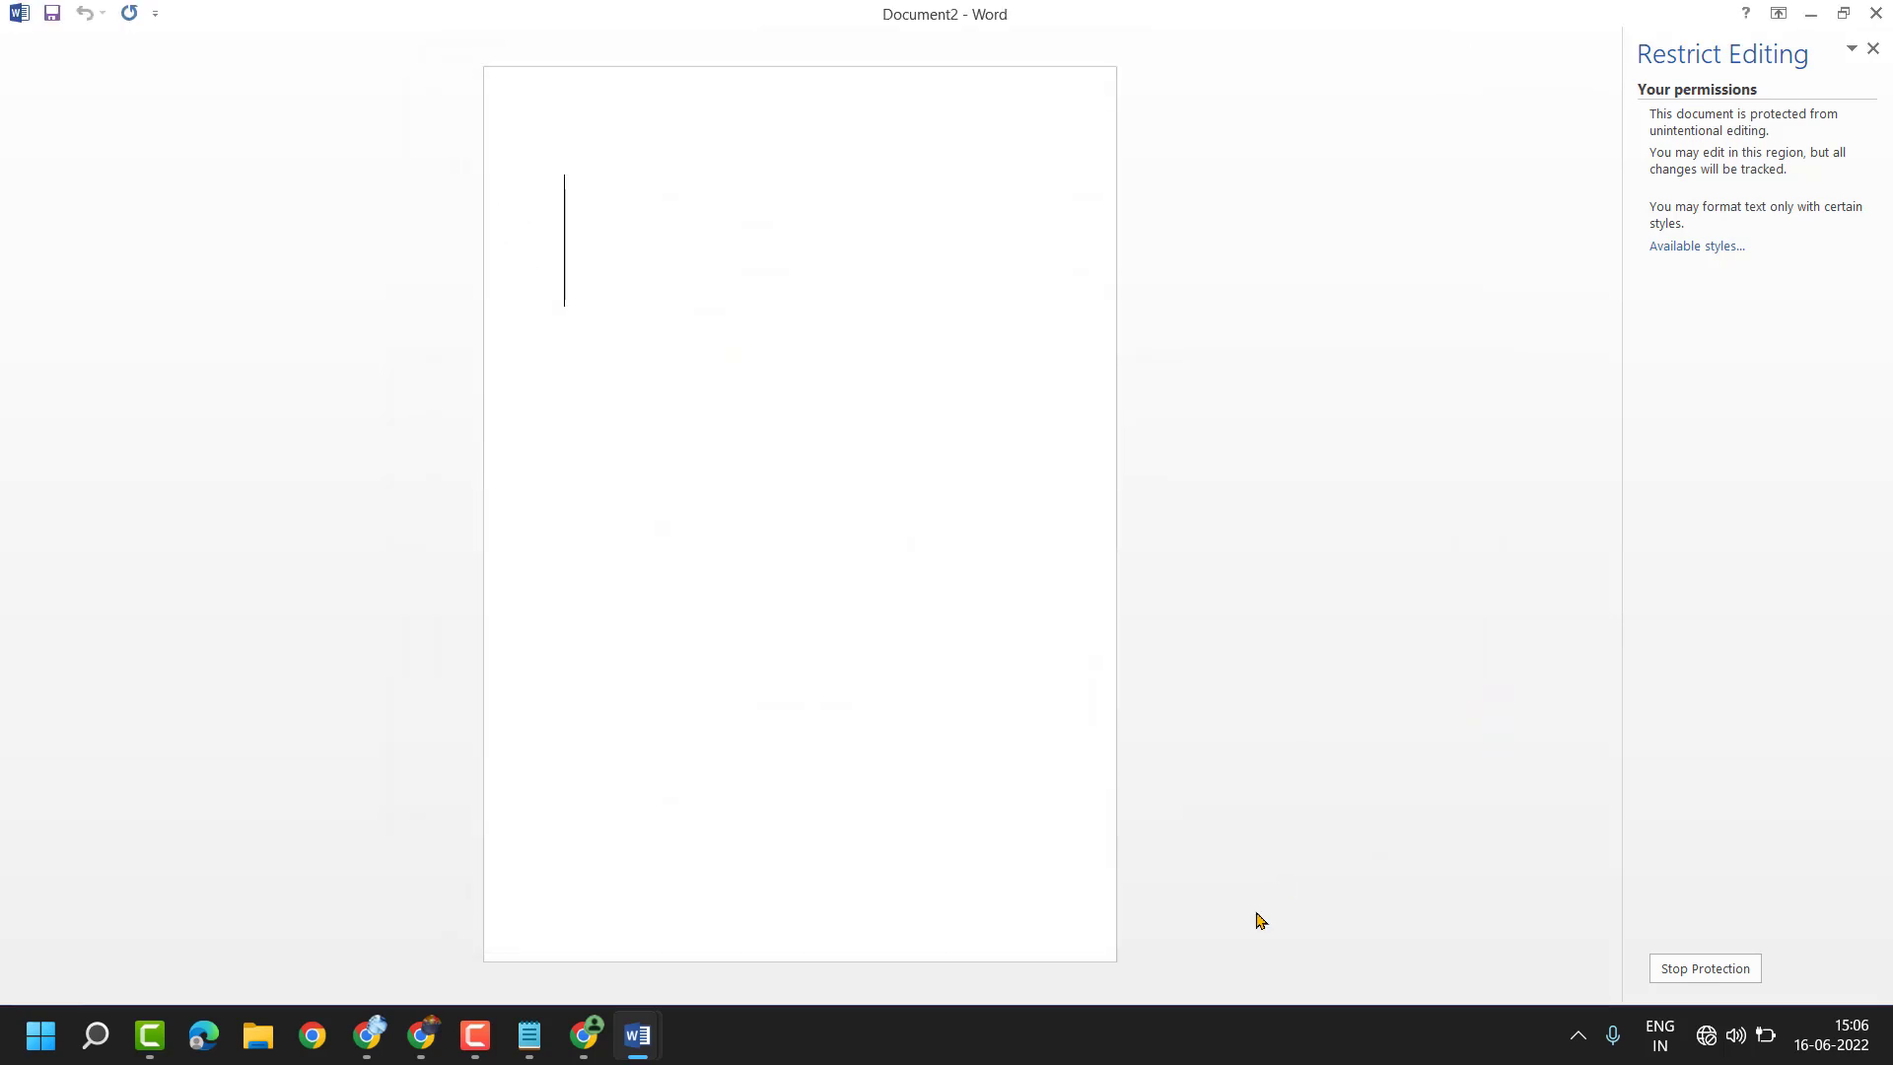